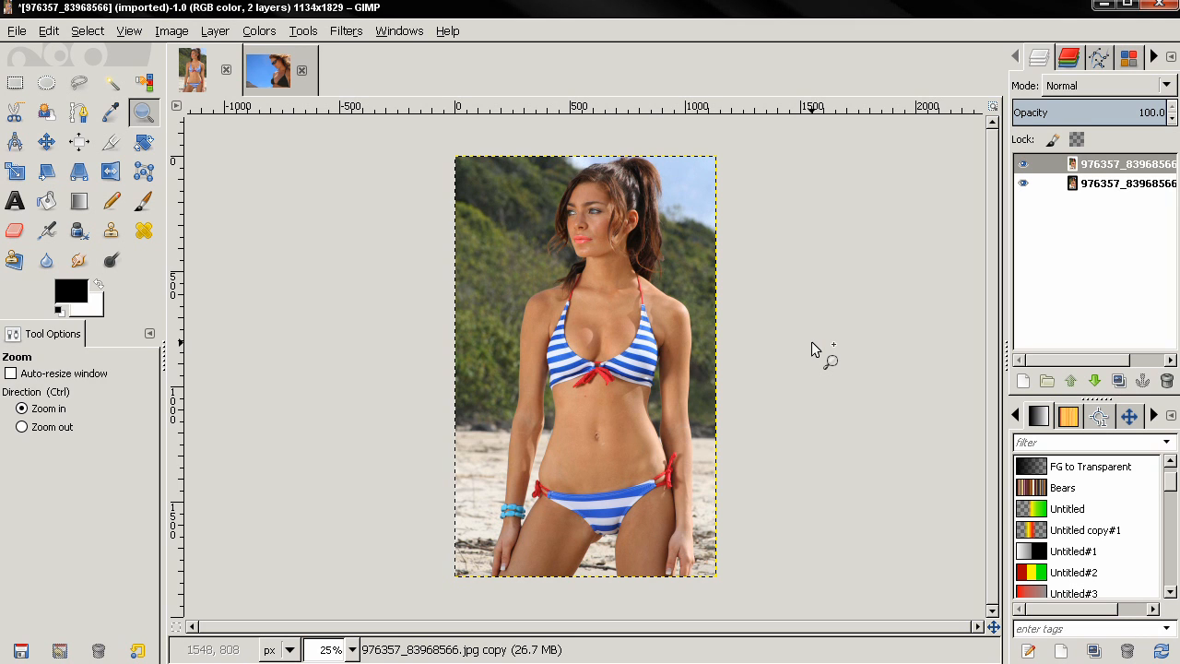
mouse_move(599, 313)
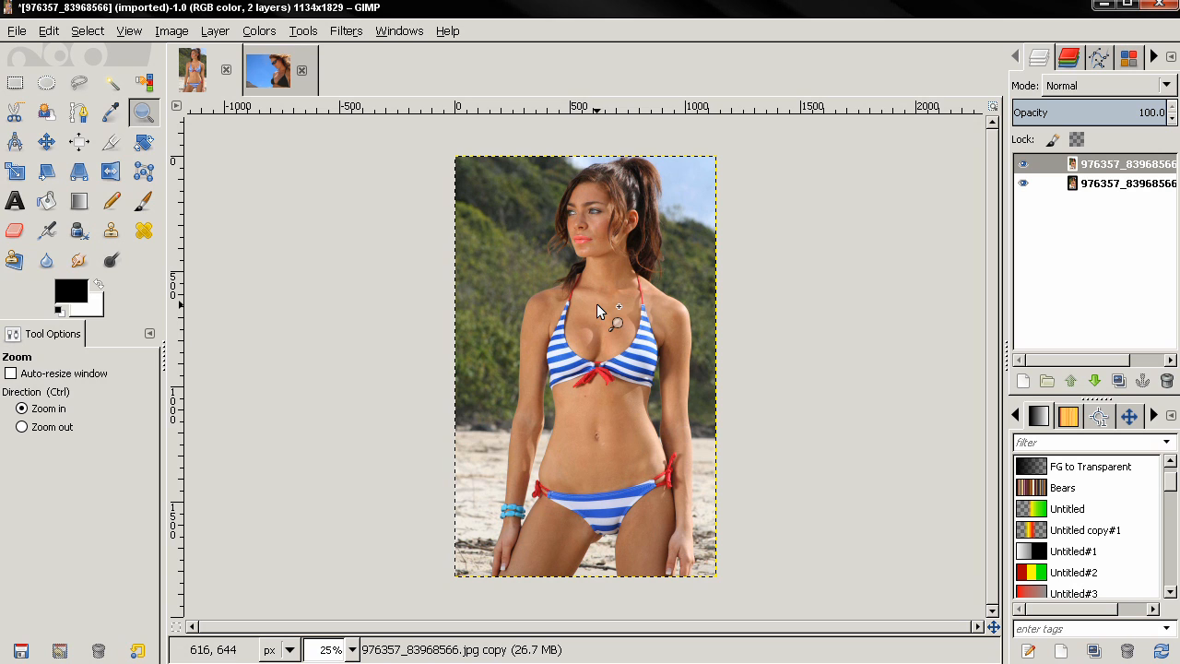
Switch to the sunglasses photo and launch Filters > Distorts > IWarp on it.
left_click(266, 70)
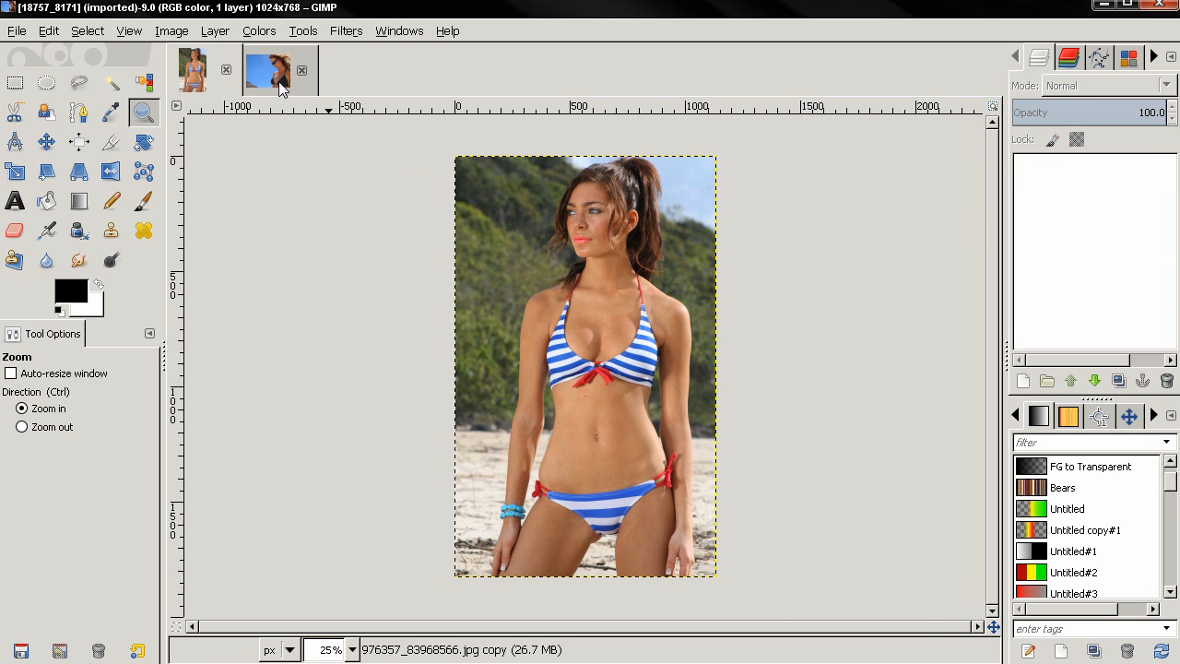
left_click(266, 70)
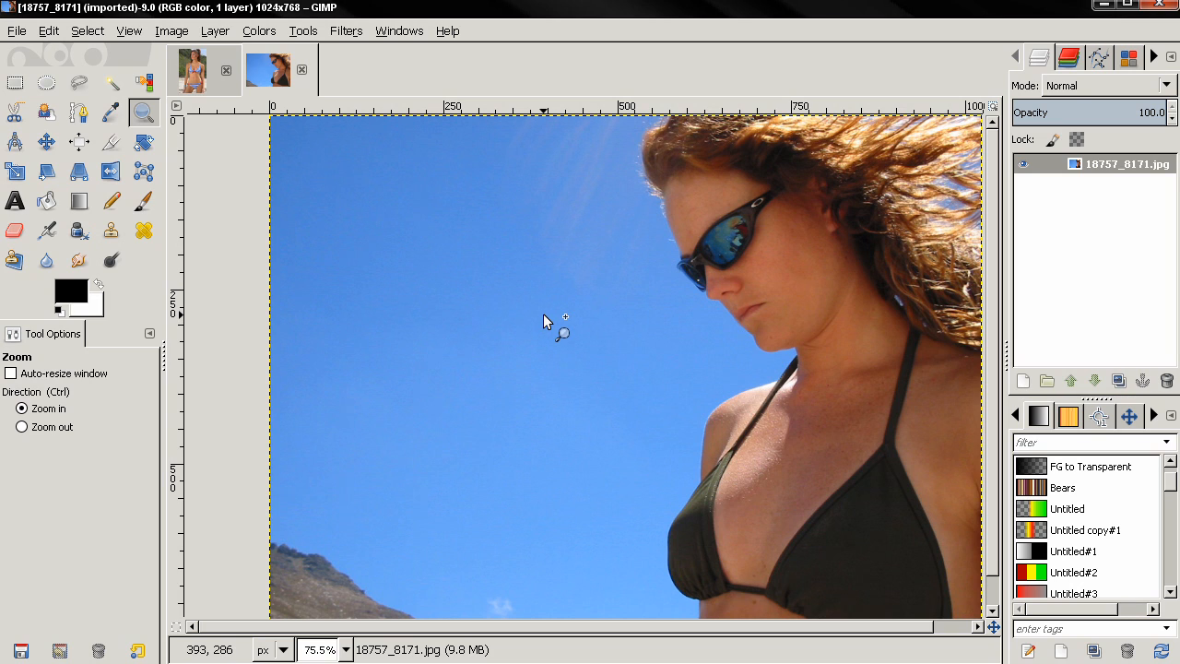
mouse_move(357, 37)
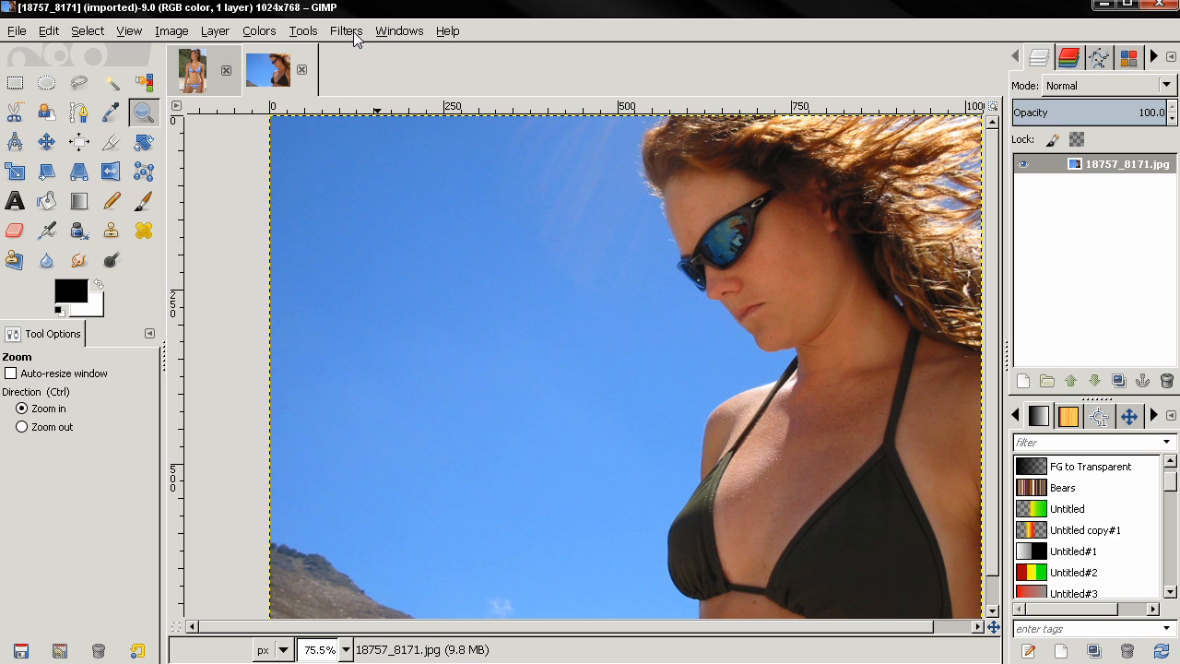
left_click(346, 29)
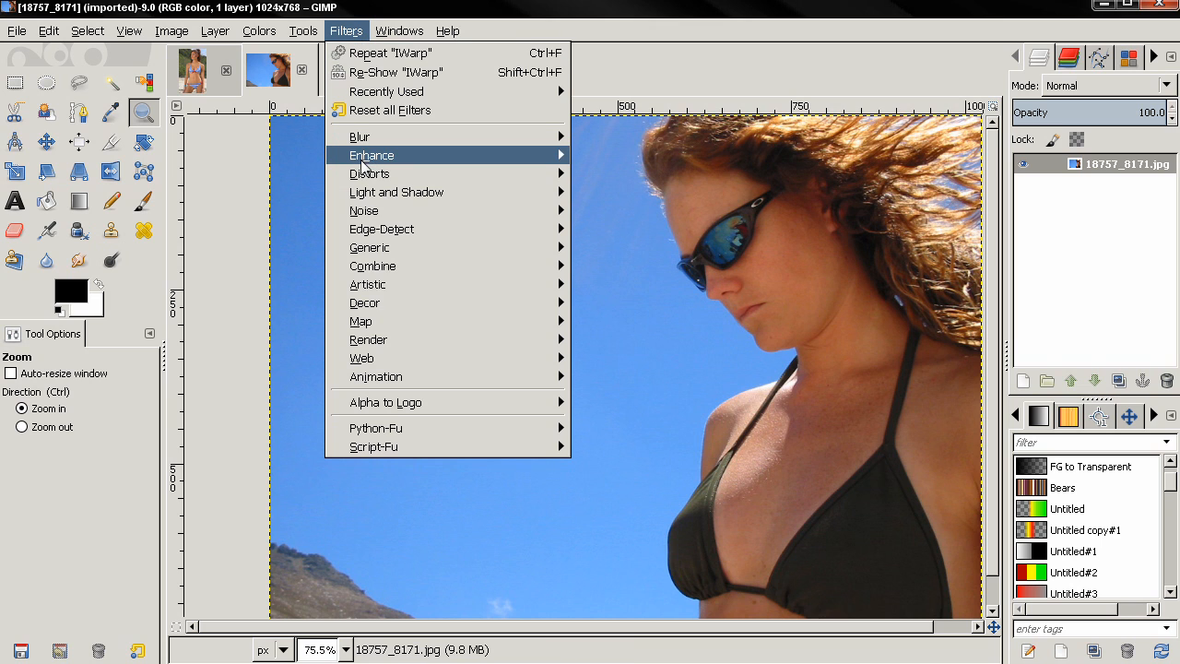
mouse_move(369, 174)
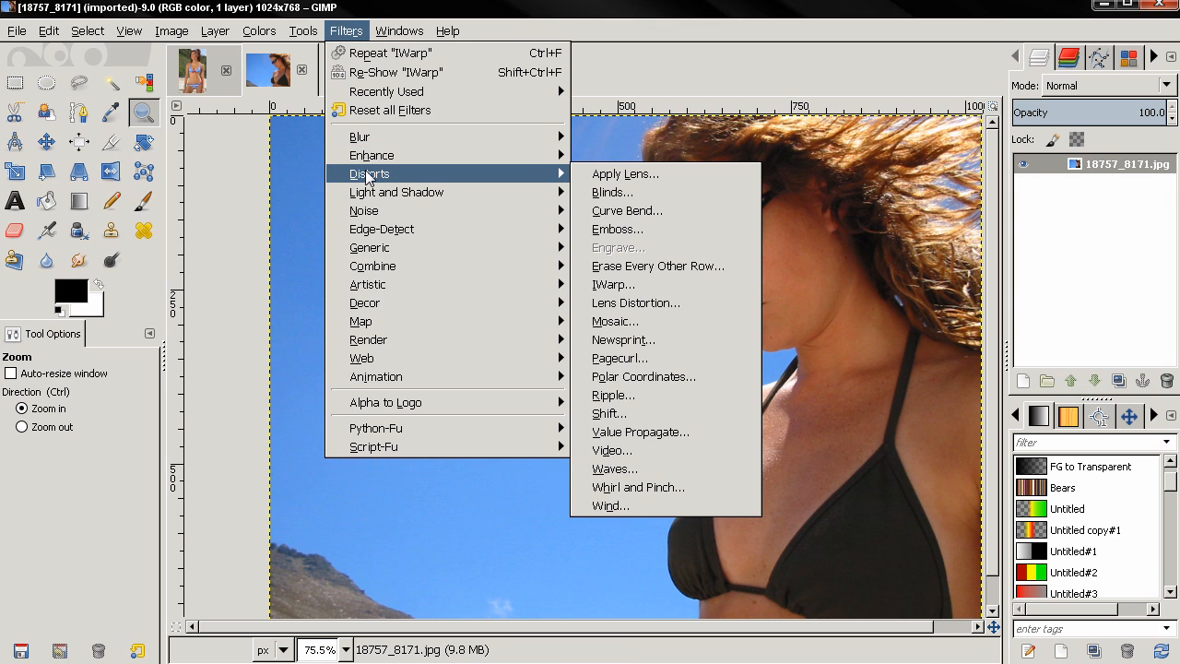
mouse_move(612, 283)
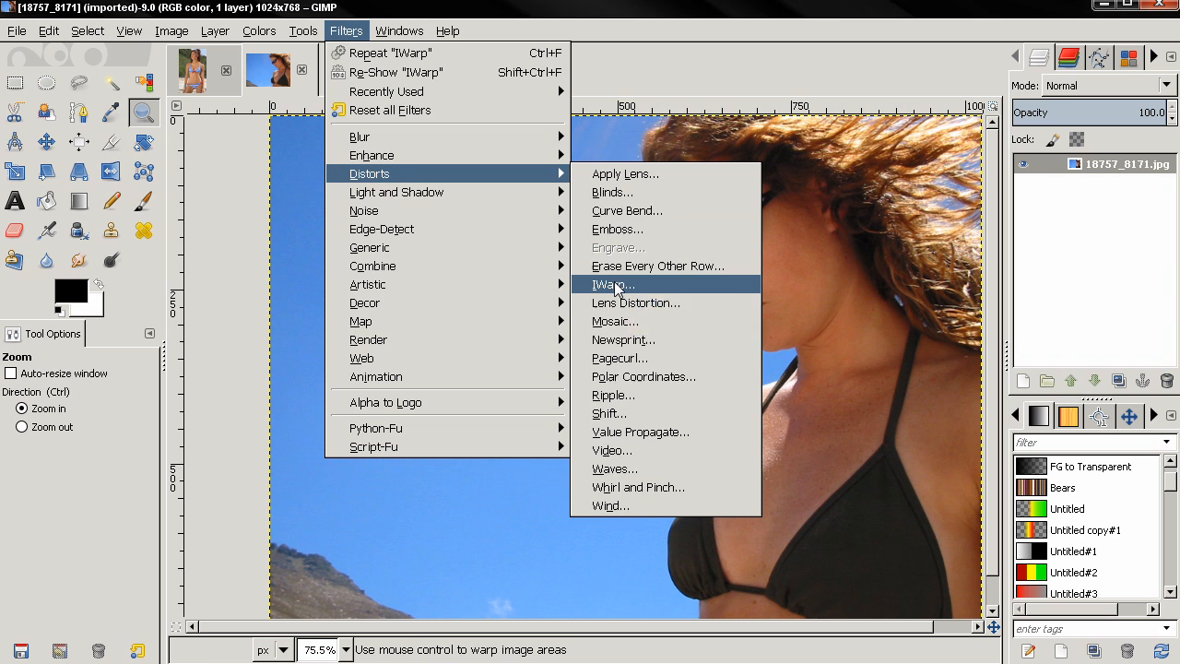
left_click(612, 284)
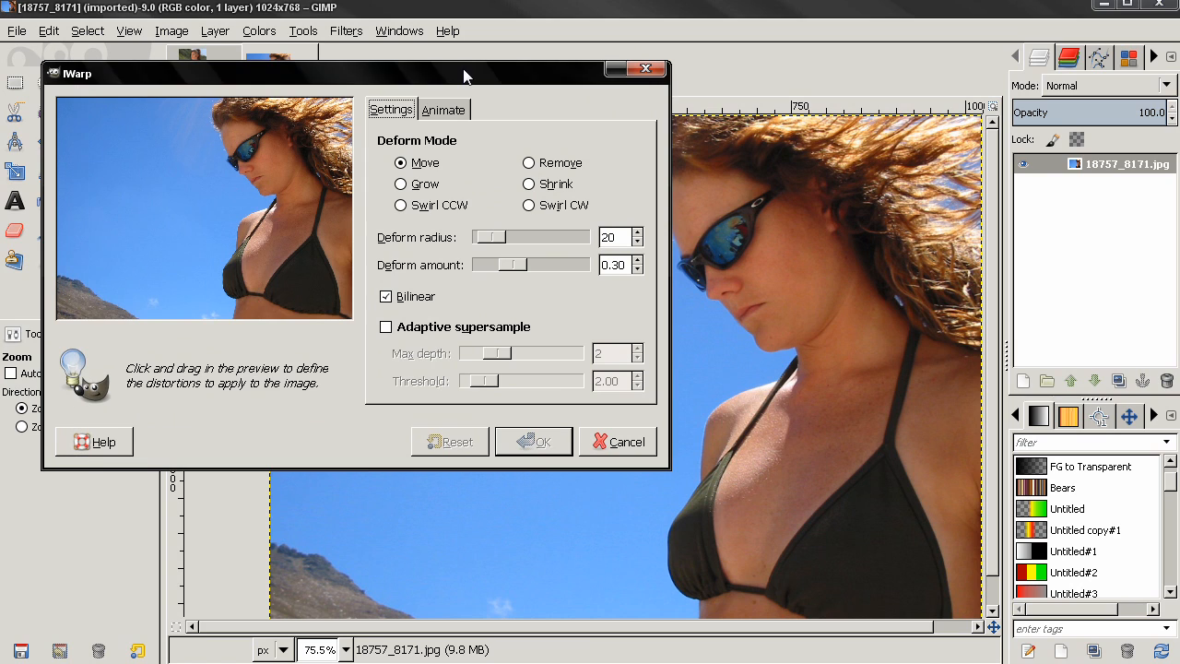
mouse_move(505, 184)
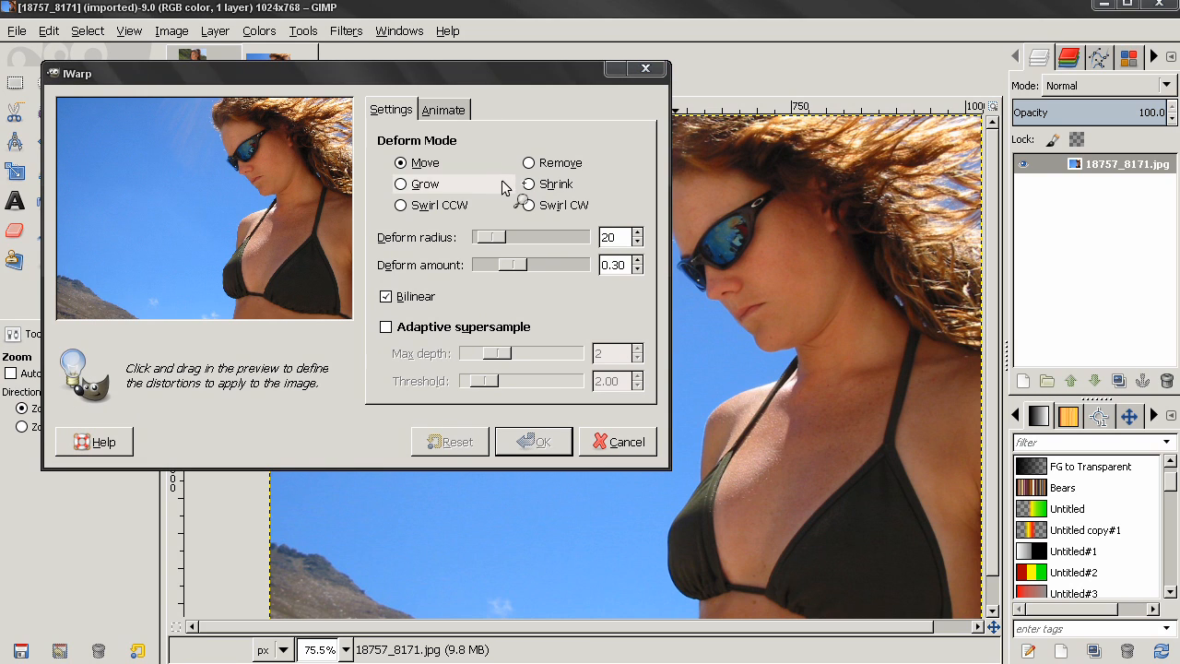
mouse_move(428, 186)
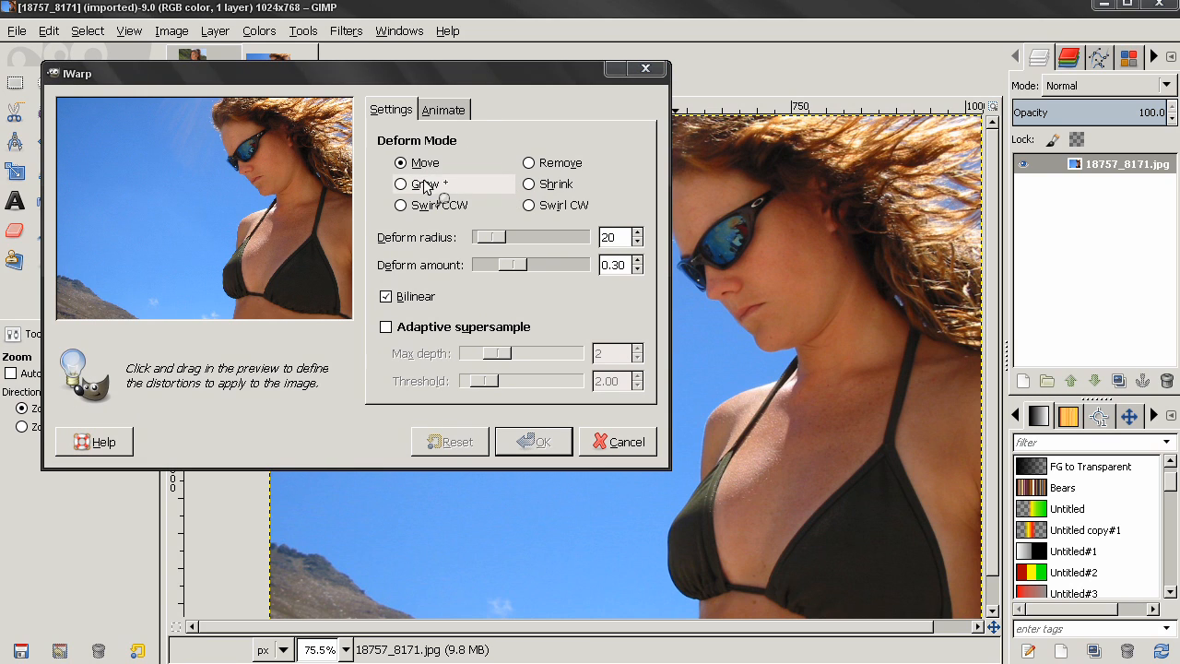
Choose Grow mode with deform radius 50 and deform amount 0.25 in IWarp.
left_click(402, 184)
type("50")
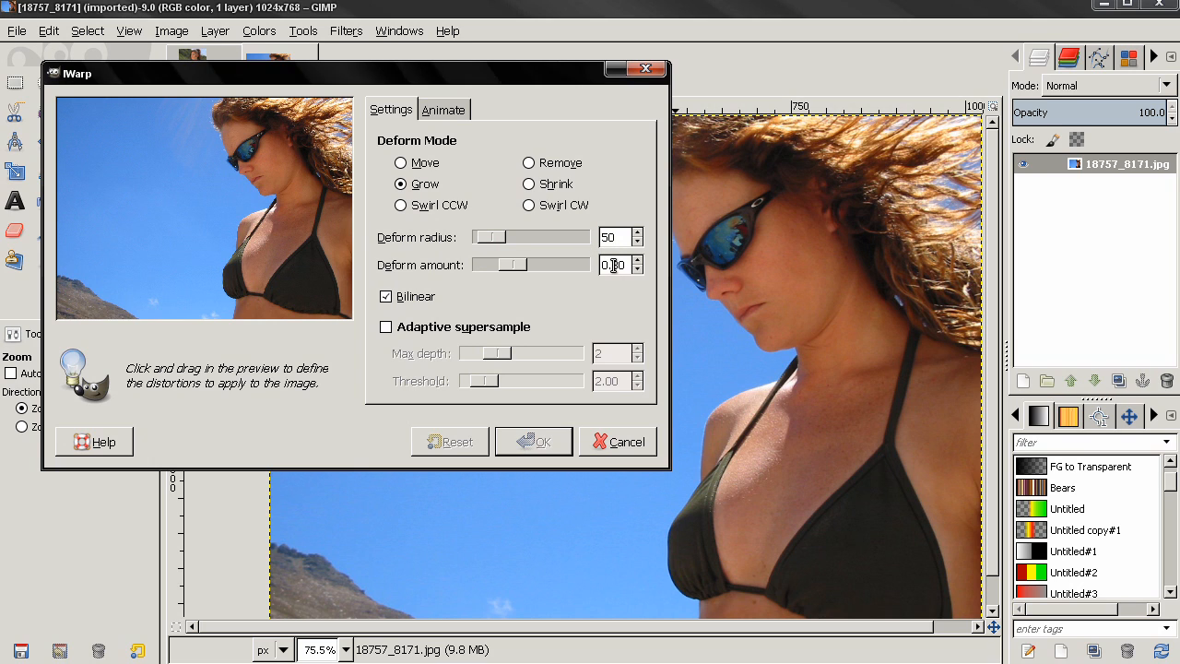
triple_click(612, 265)
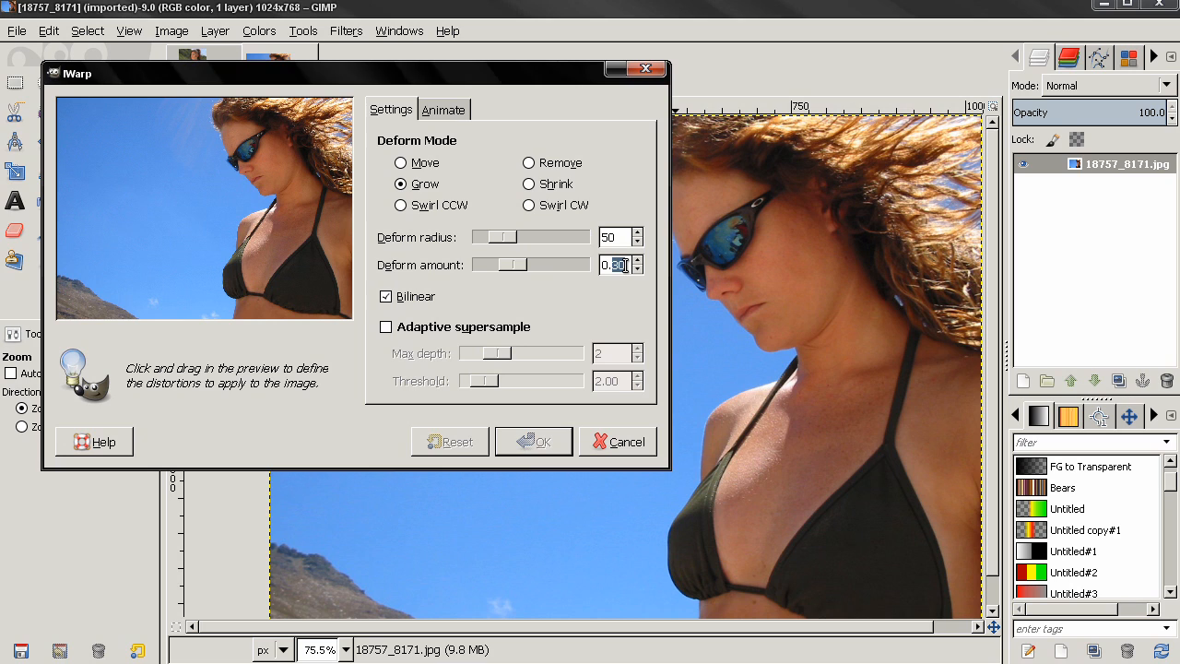
left_click(634, 269)
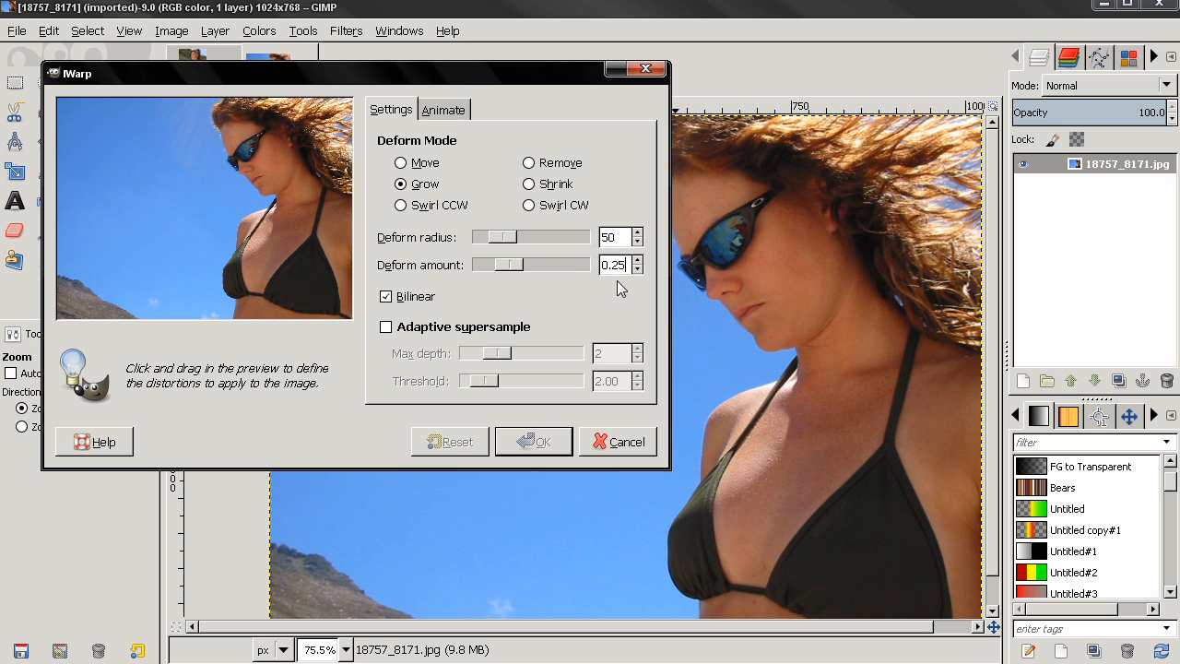
mouse_move(538, 262)
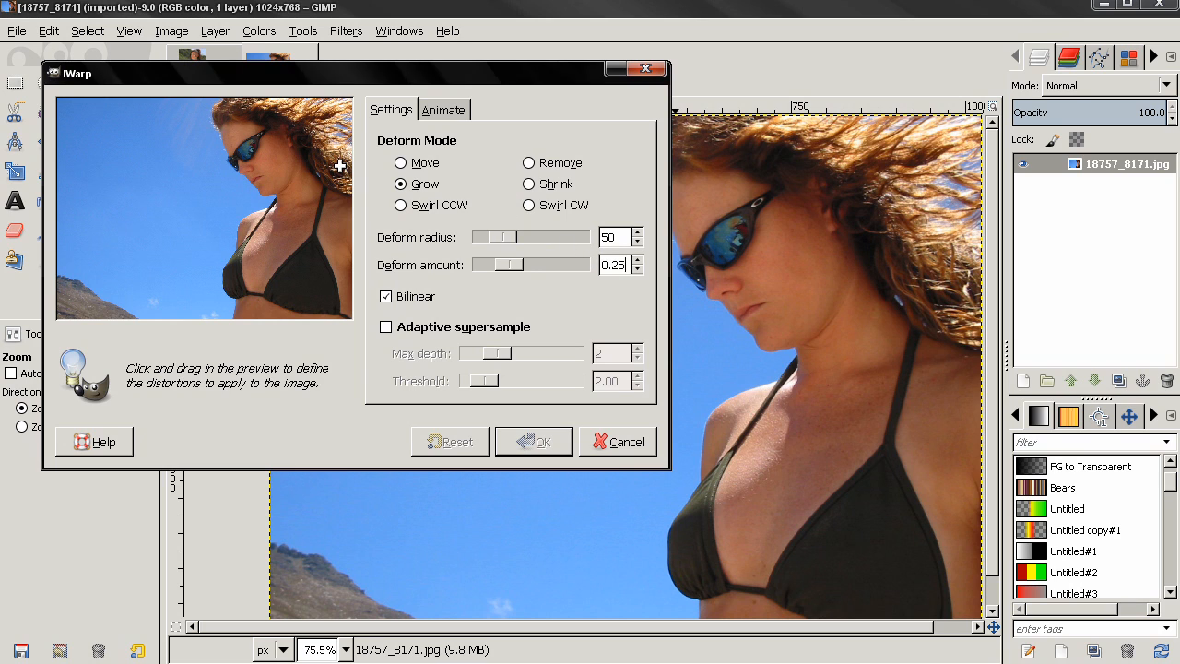
mouse_move(286, 78)
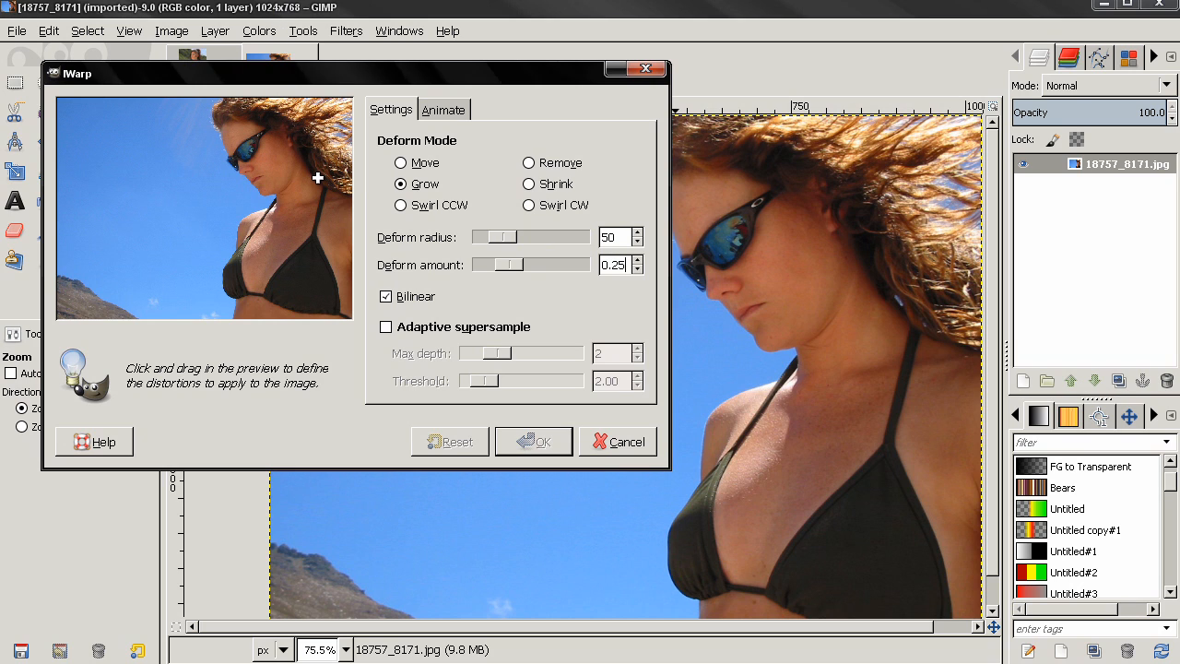
mouse_move(310, 186)
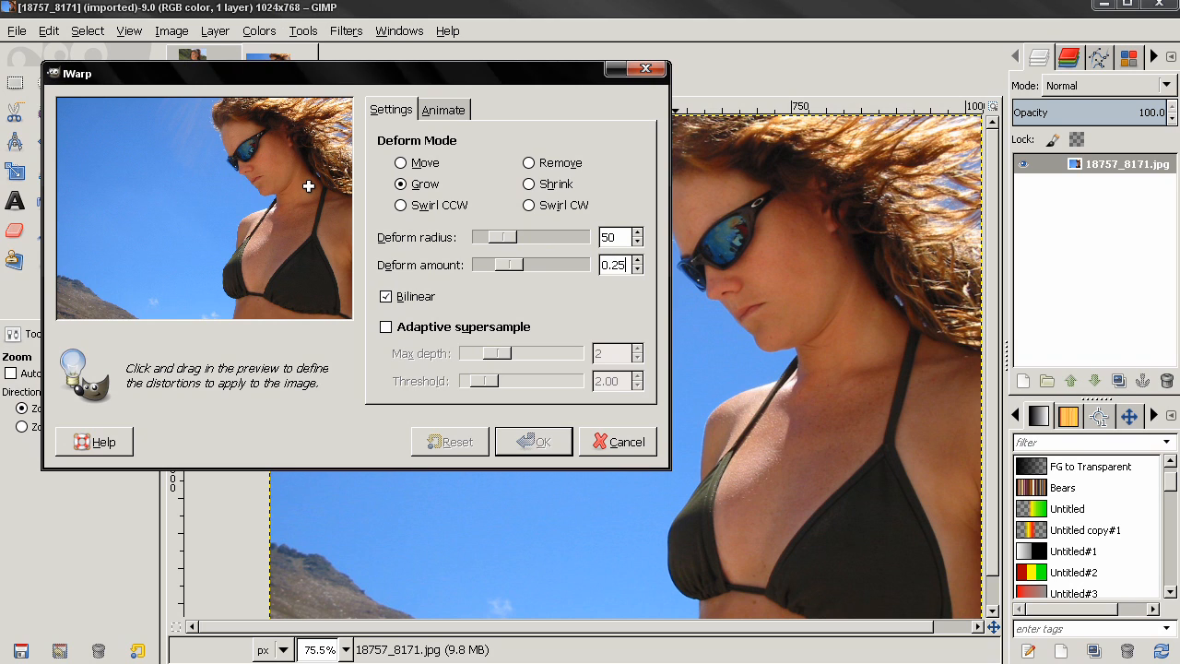
mouse_move(286, 183)
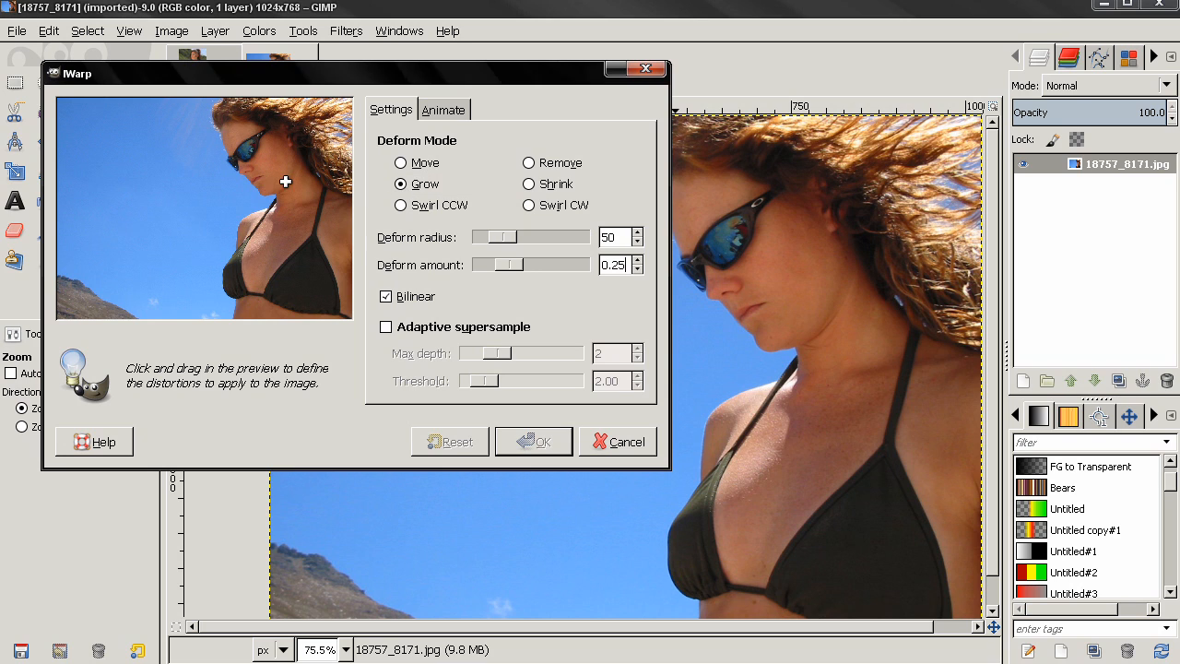
mouse_move(265, 173)
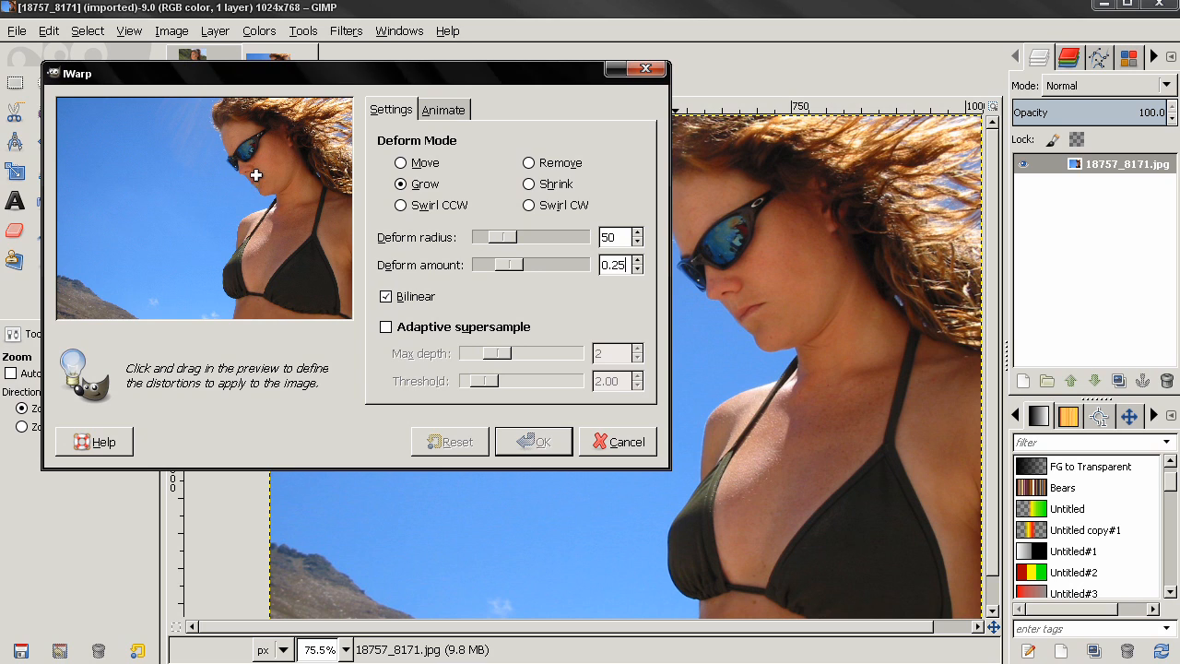
mouse_move(258, 194)
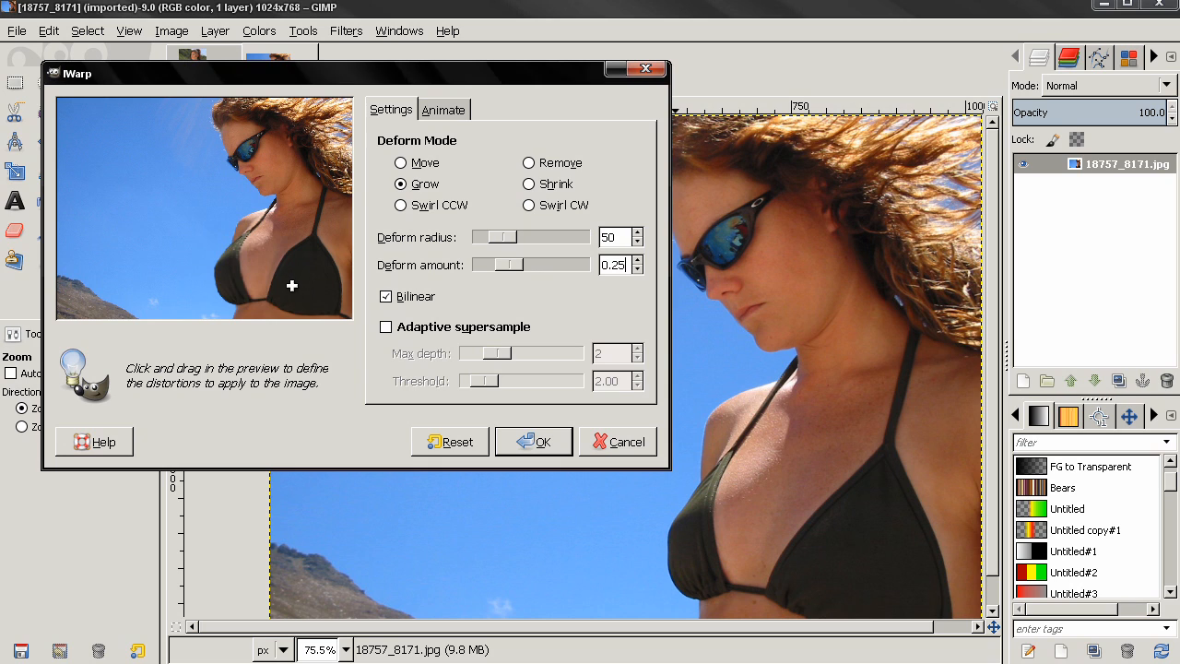
mouse_move(317, 278)
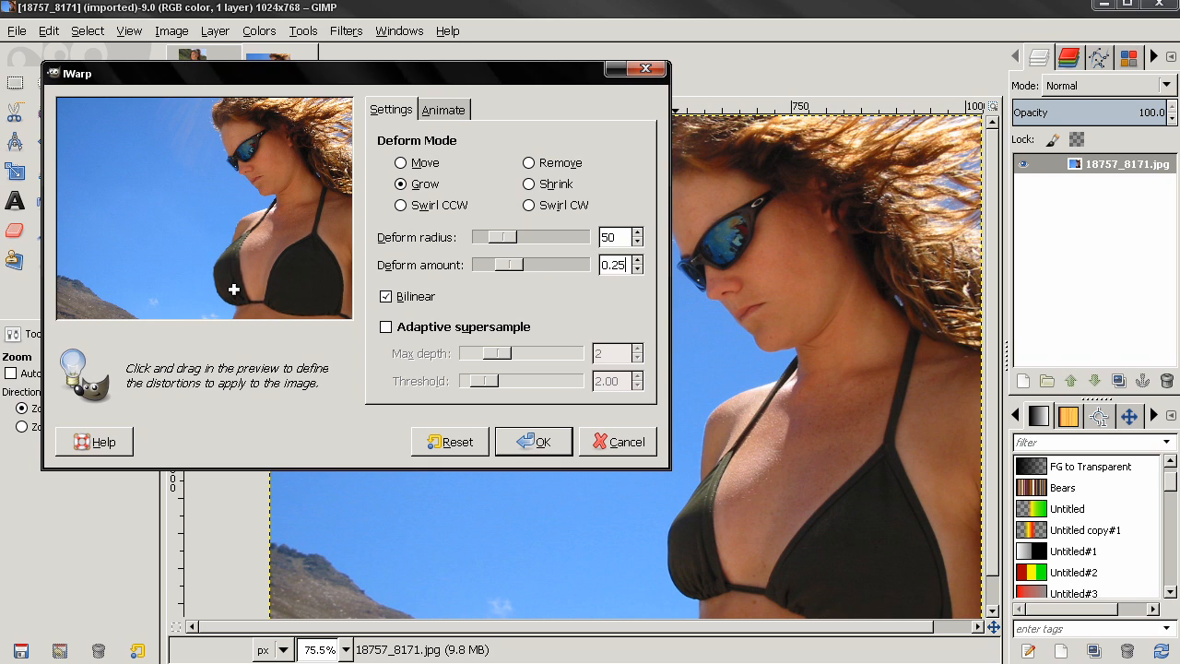
mouse_move(523, 356)
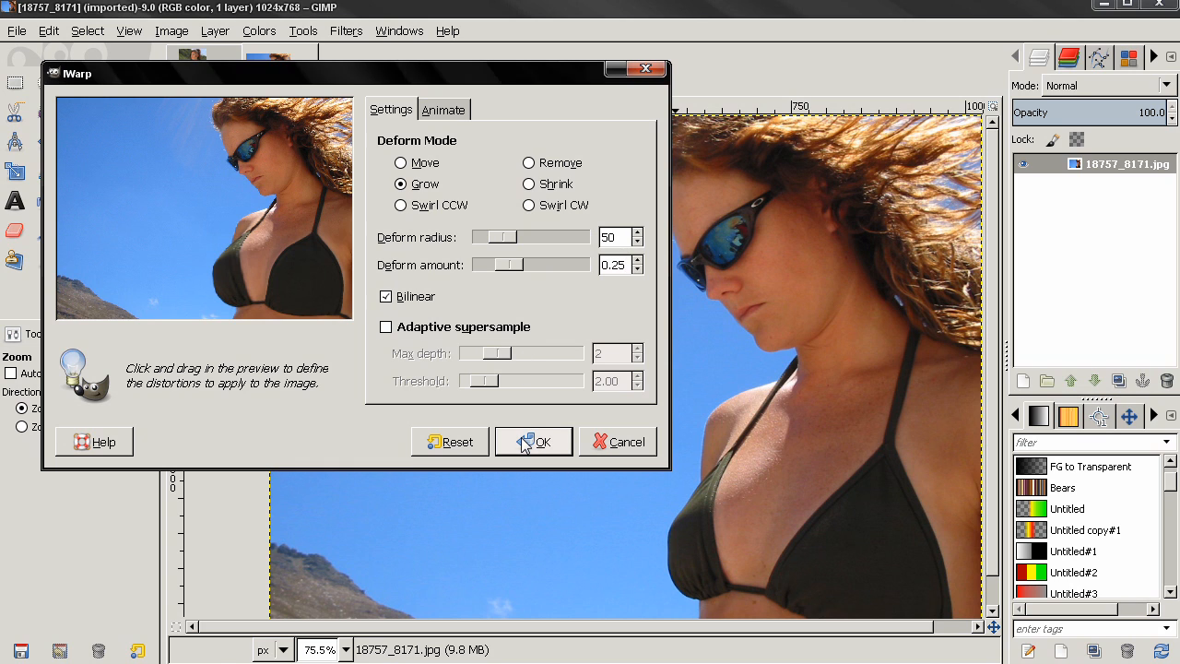
Apply the IWarp grow, zoom out to view the result, and return to the striped-bikini photo.
left_click(533, 441)
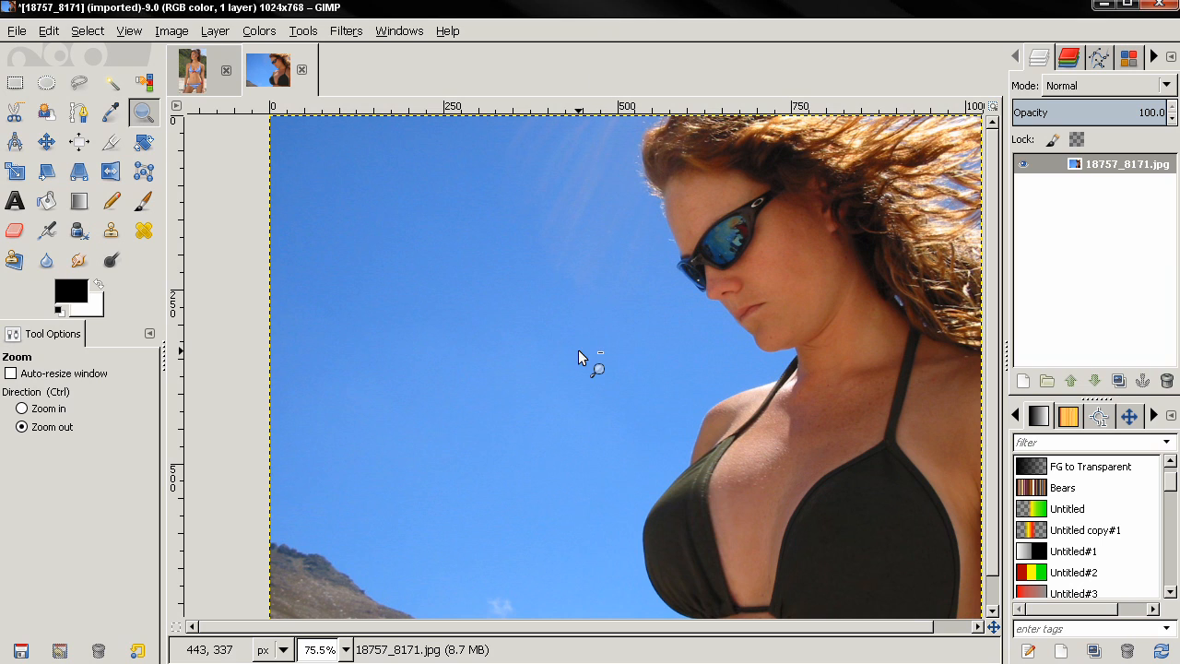
left_click(581, 357)
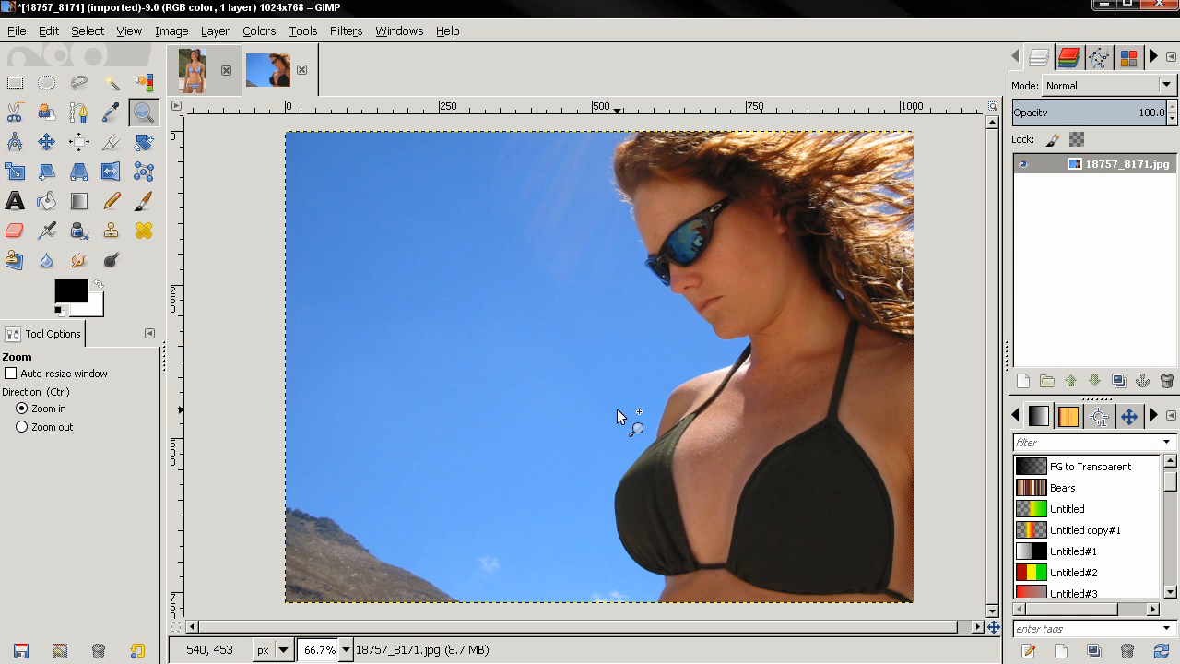
left_click(22, 426)
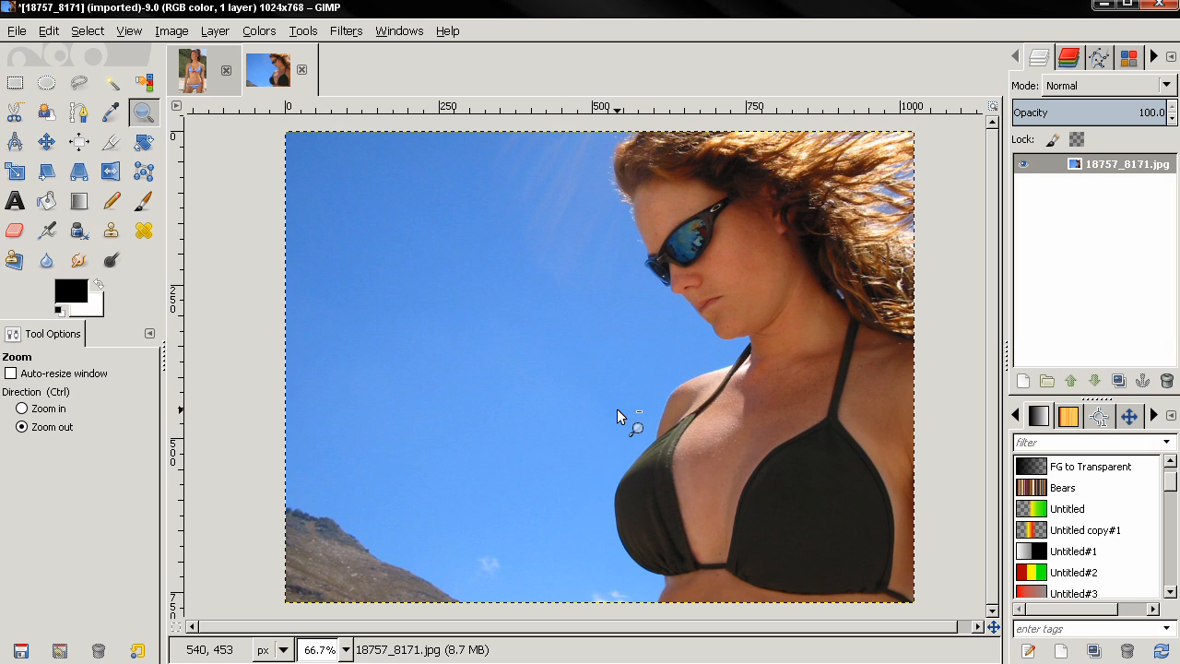
left_click(22, 410)
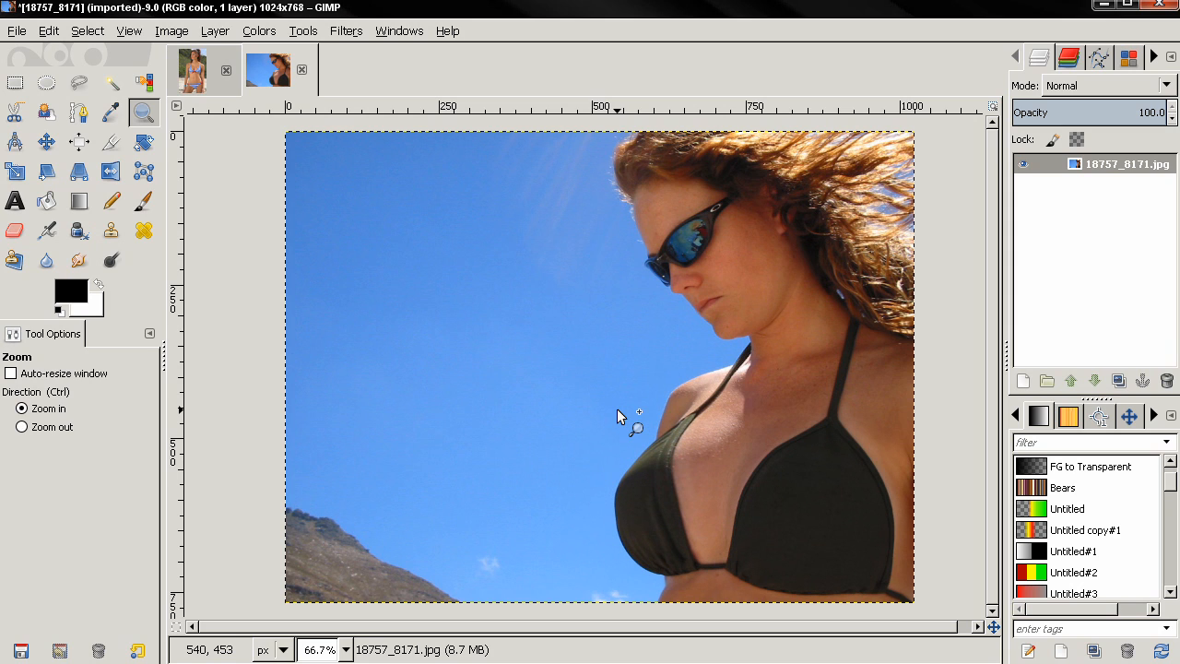
mouse_move(553, 354)
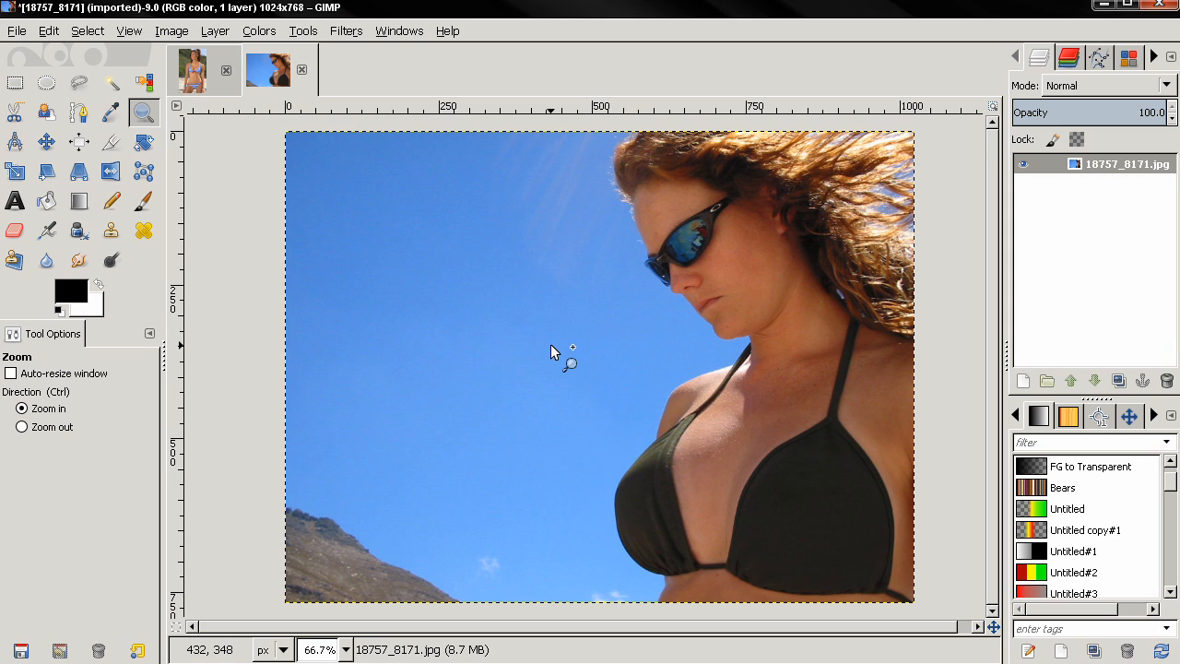
left_click(192, 70)
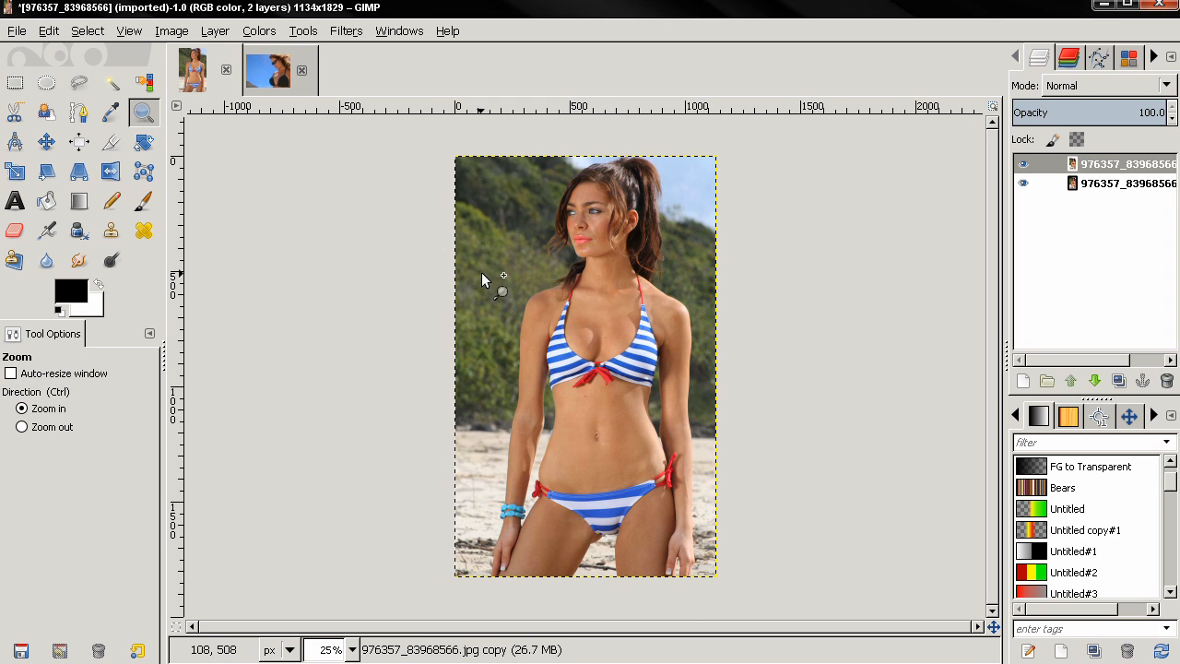
left_click_drag(501, 291, 722, 453)
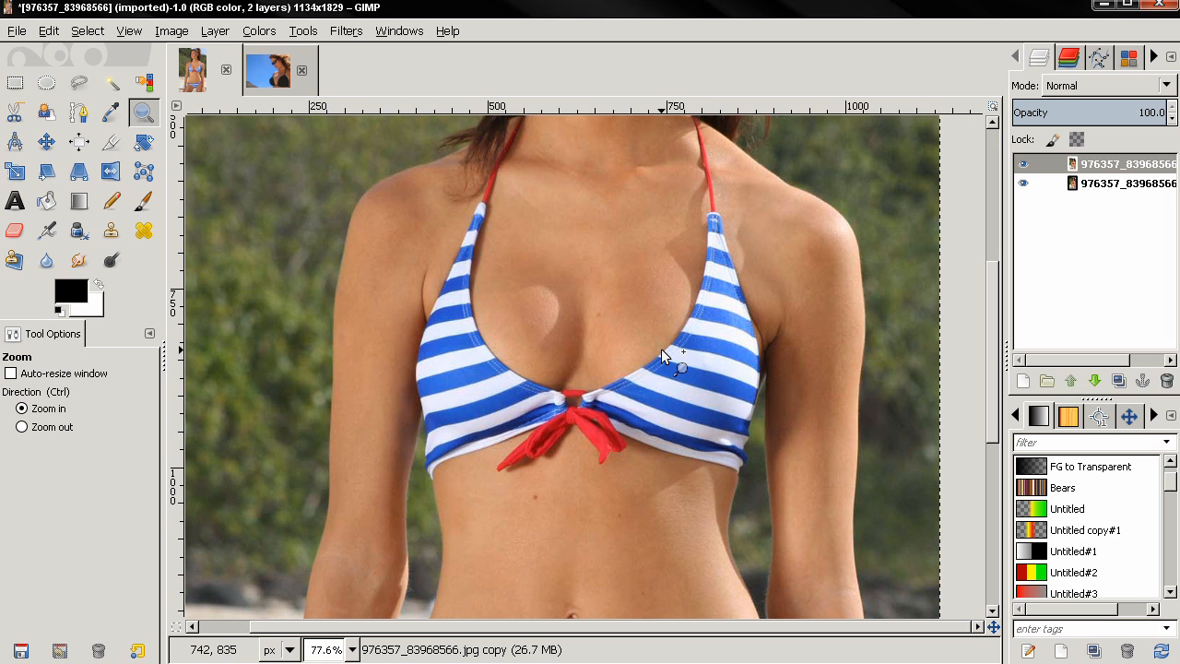
mouse_move(570, 293)
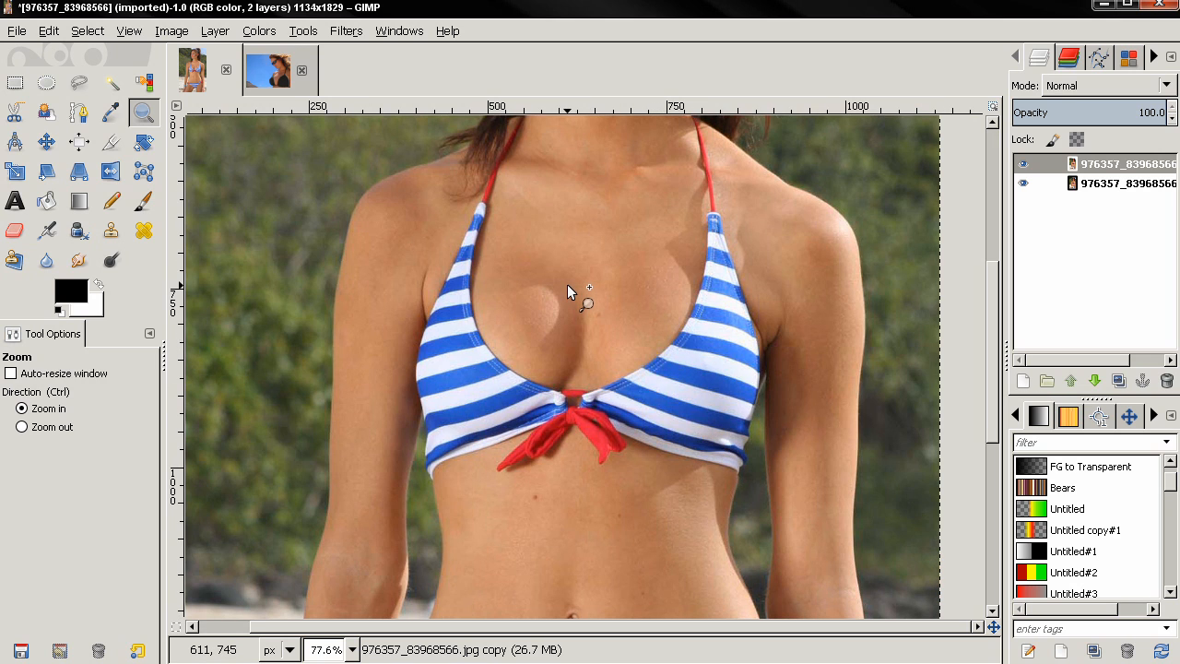
left_click(347, 30)
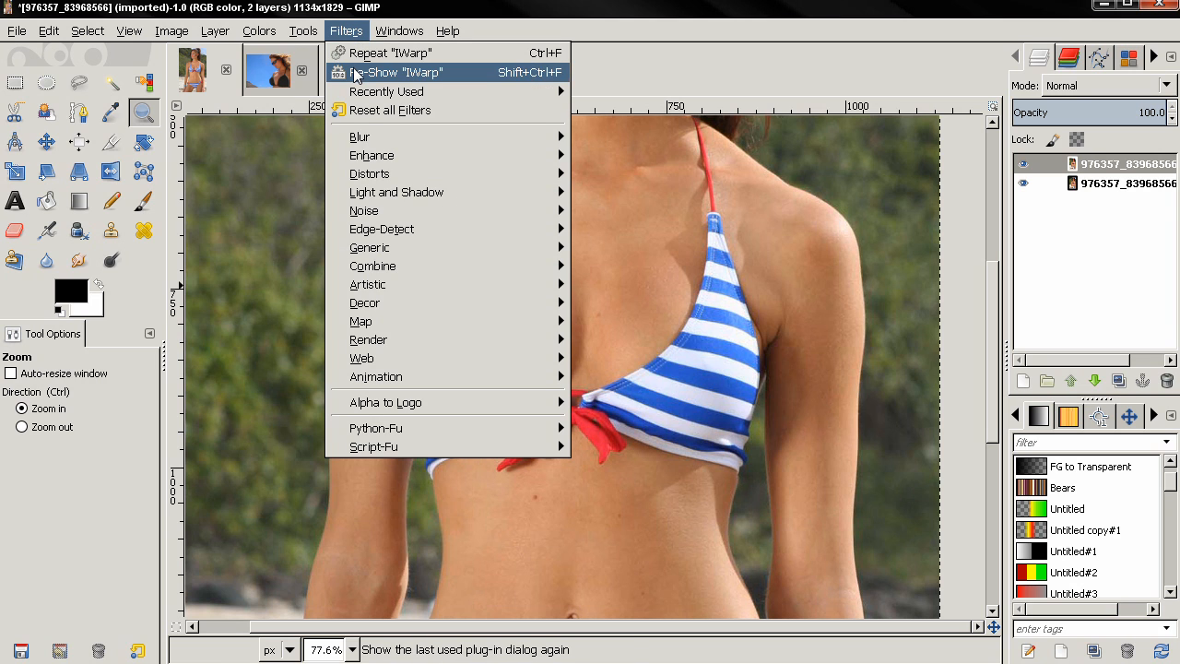
left_click(398, 71)
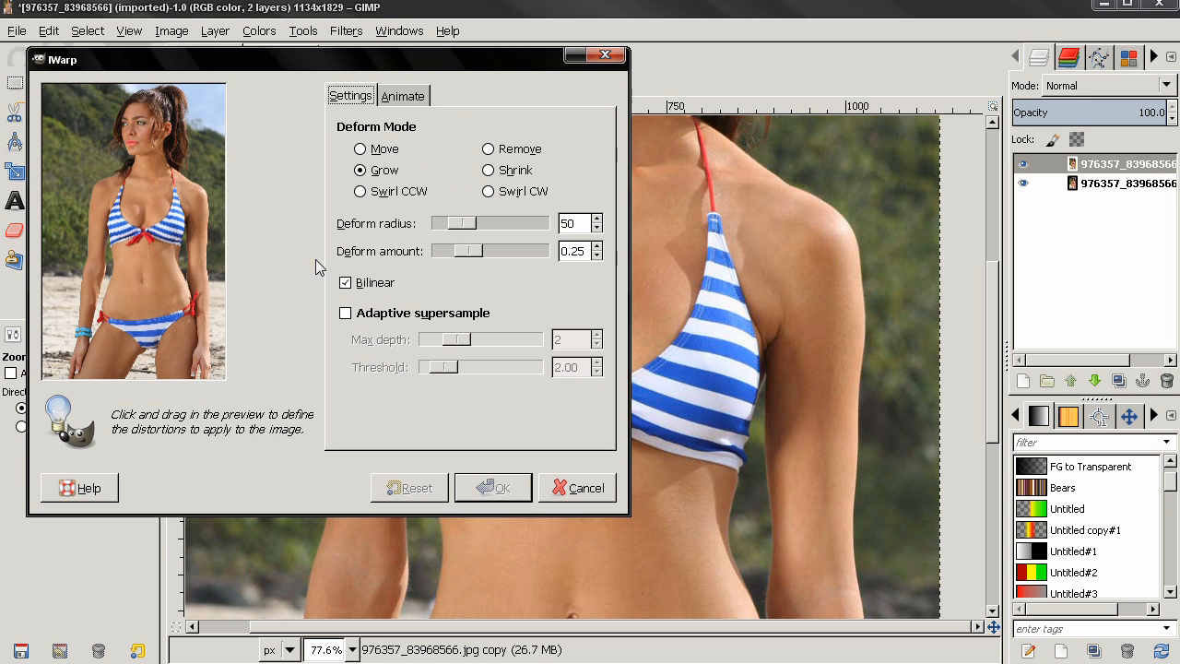
mouse_move(52, 241)
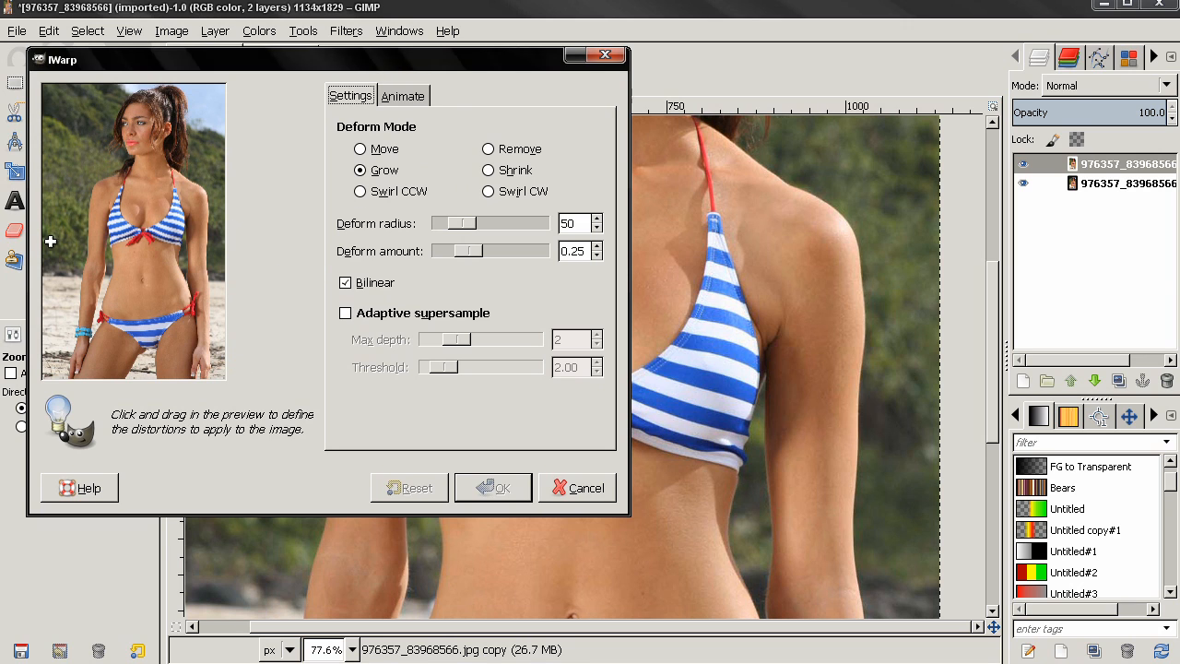
mouse_move(164, 232)
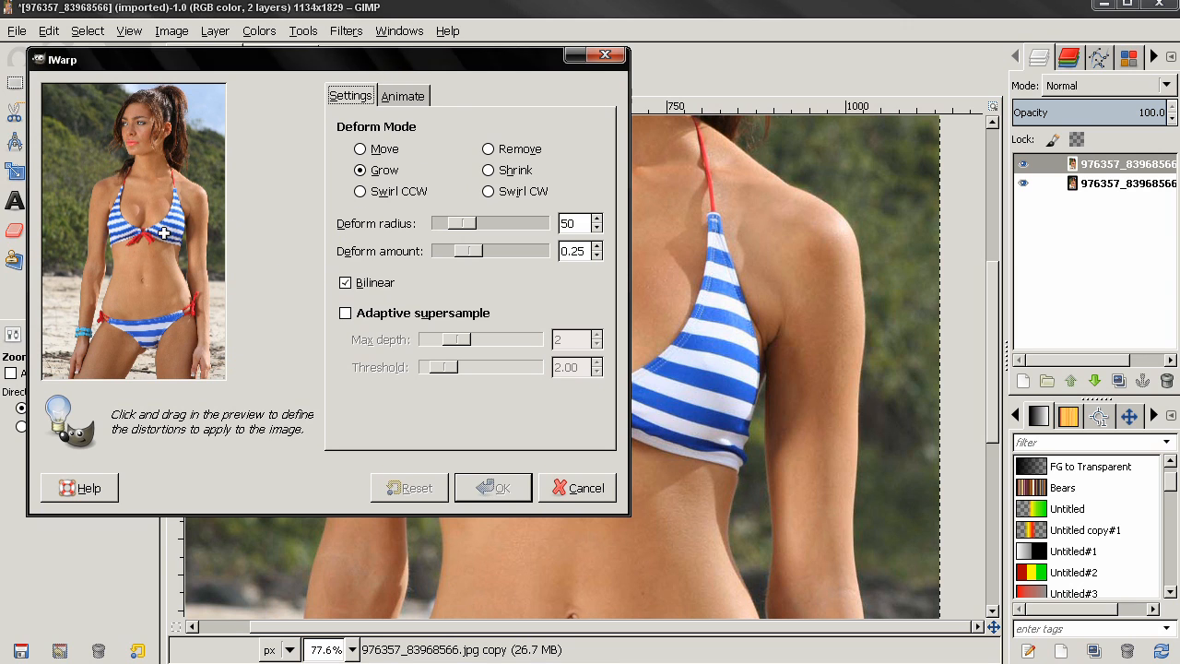
mouse_move(133, 227)
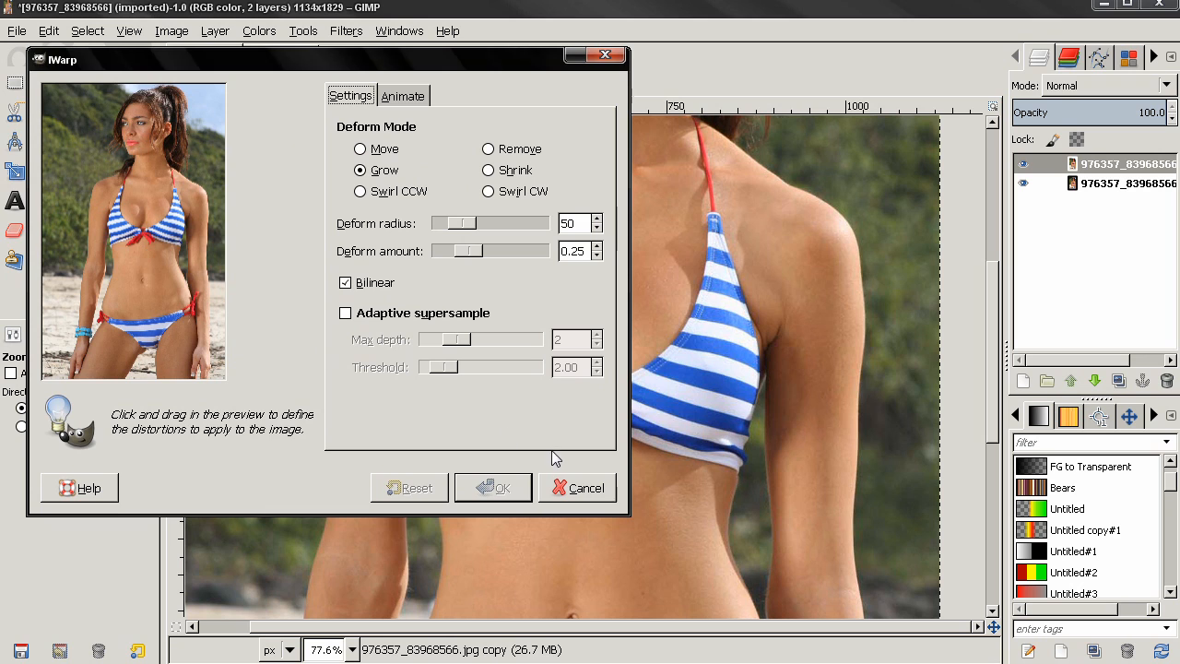
mouse_move(593, 490)
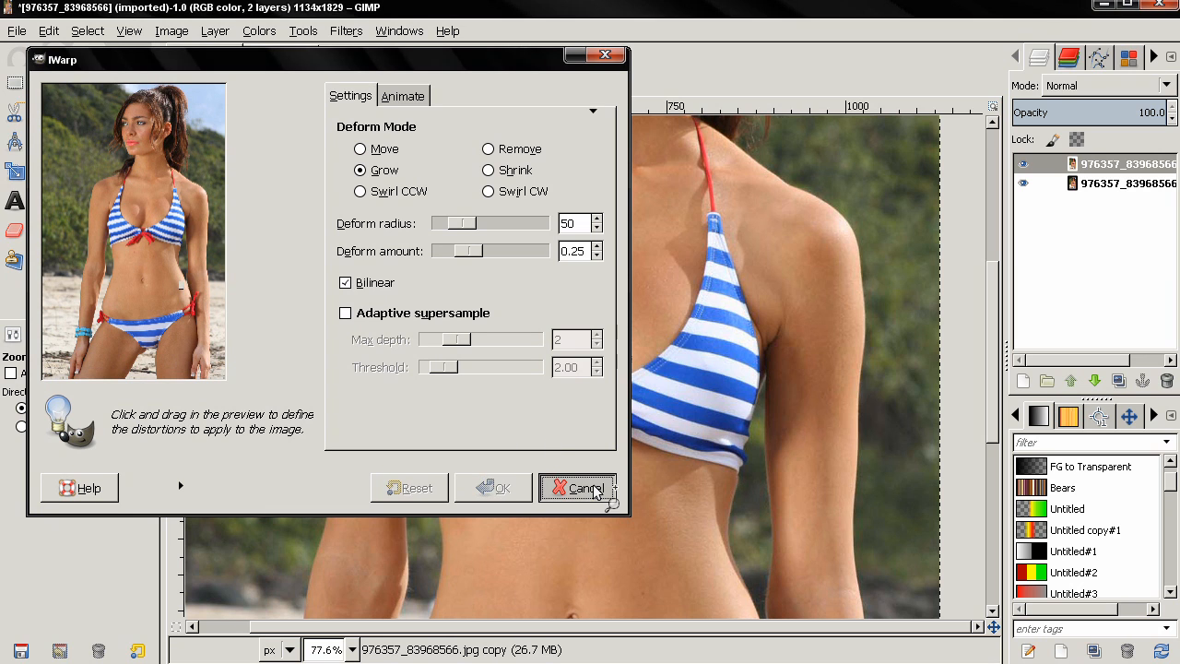
left_click(576, 487)
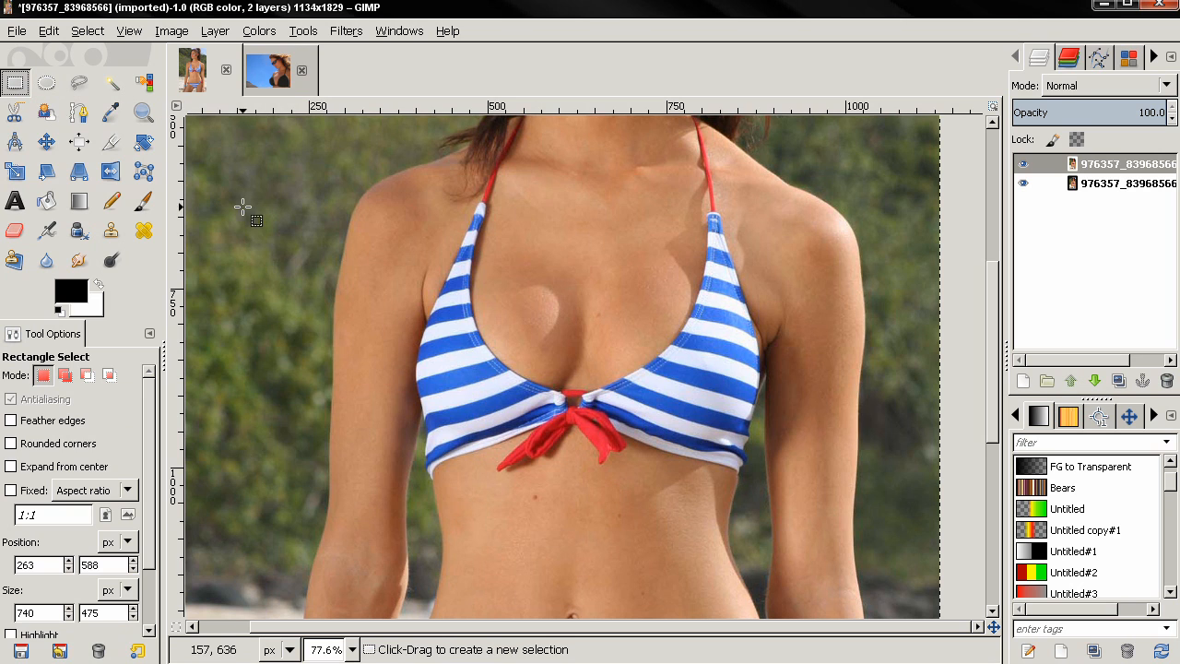
Rectangle-select the bust and shoulders area and head to the Filters menu.
left_click_drag(336, 201, 815, 523)
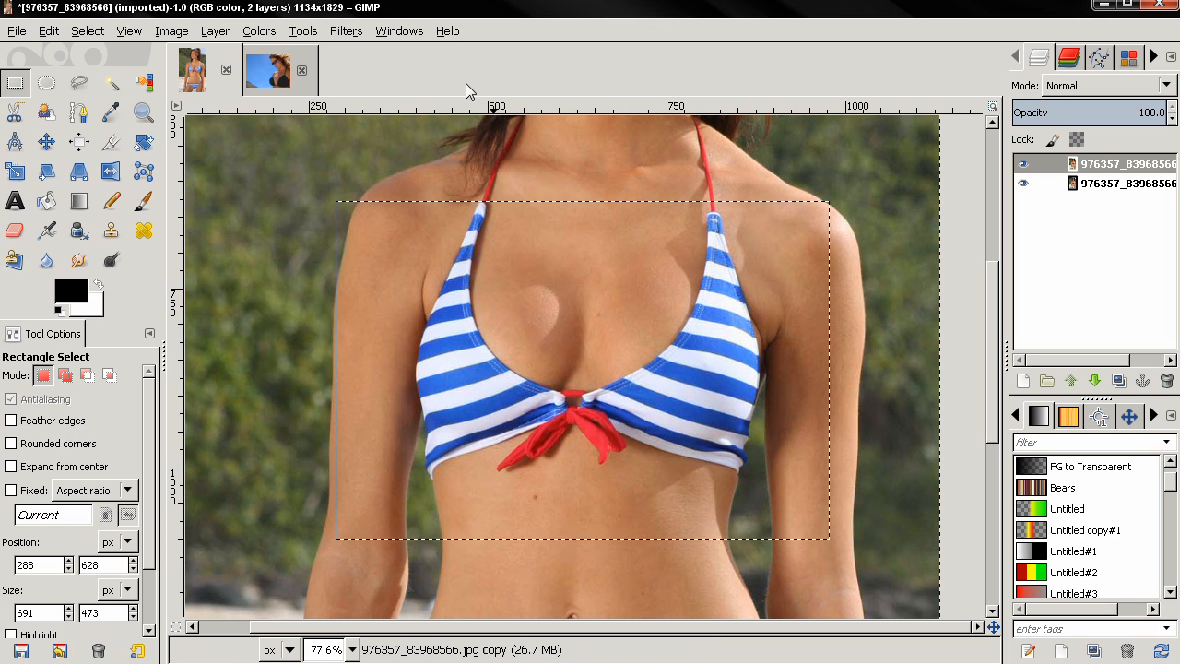
left_click(346, 29)
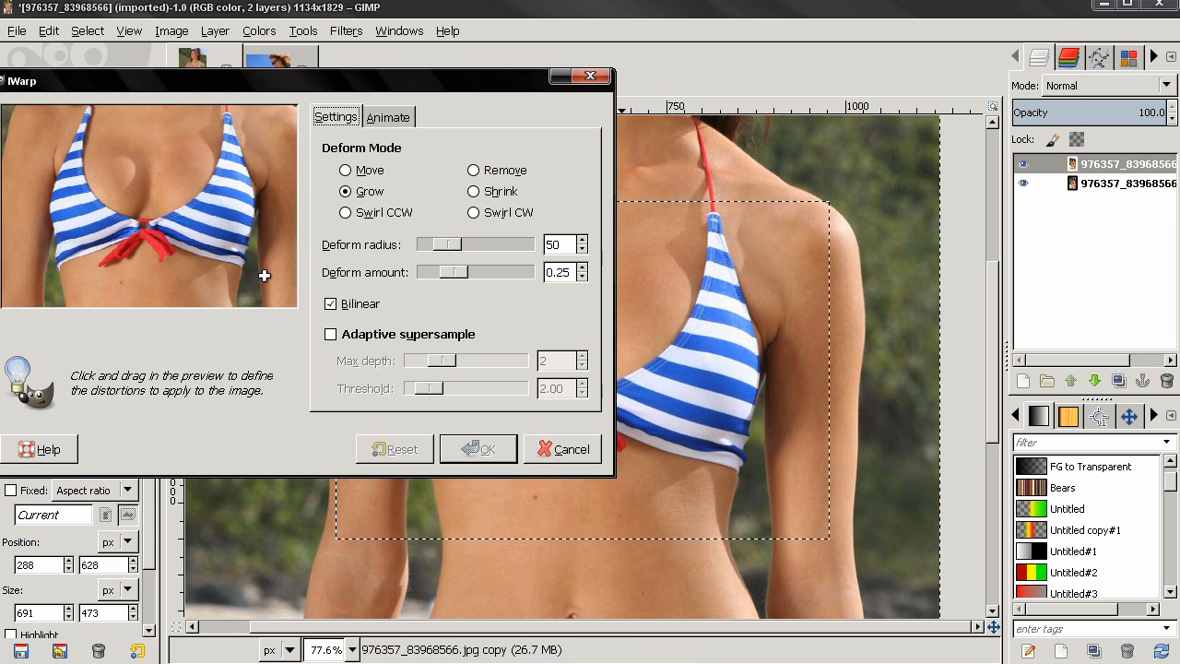
mouse_move(225, 202)
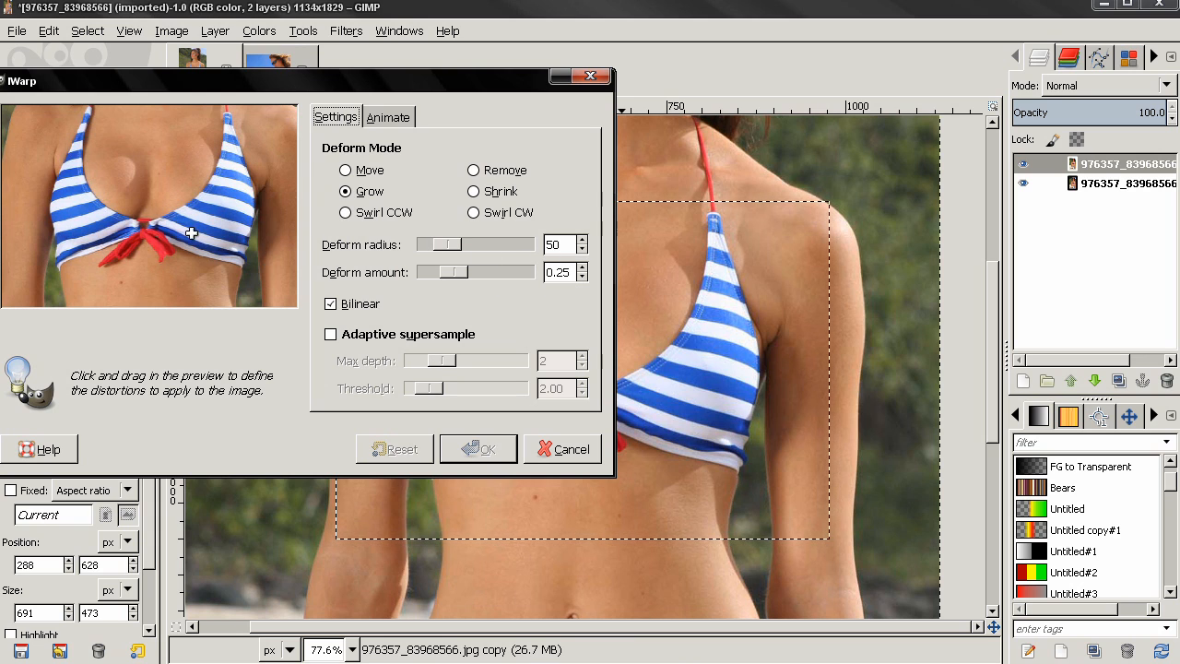
mouse_move(181, 199)
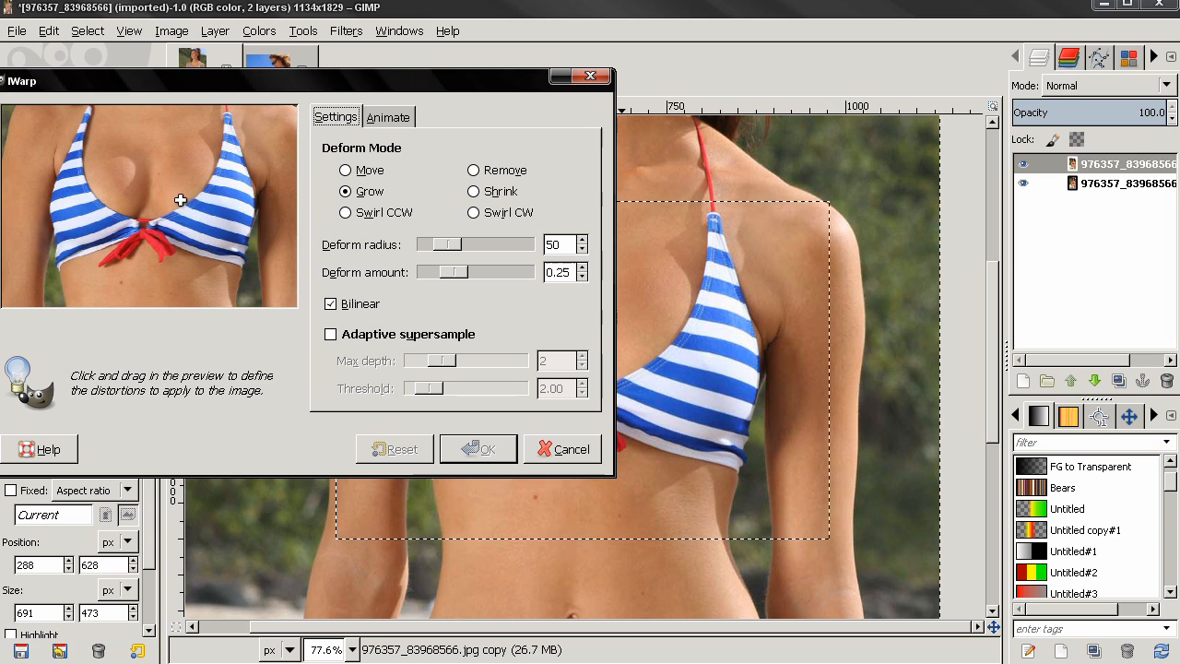
mouse_move(119, 182)
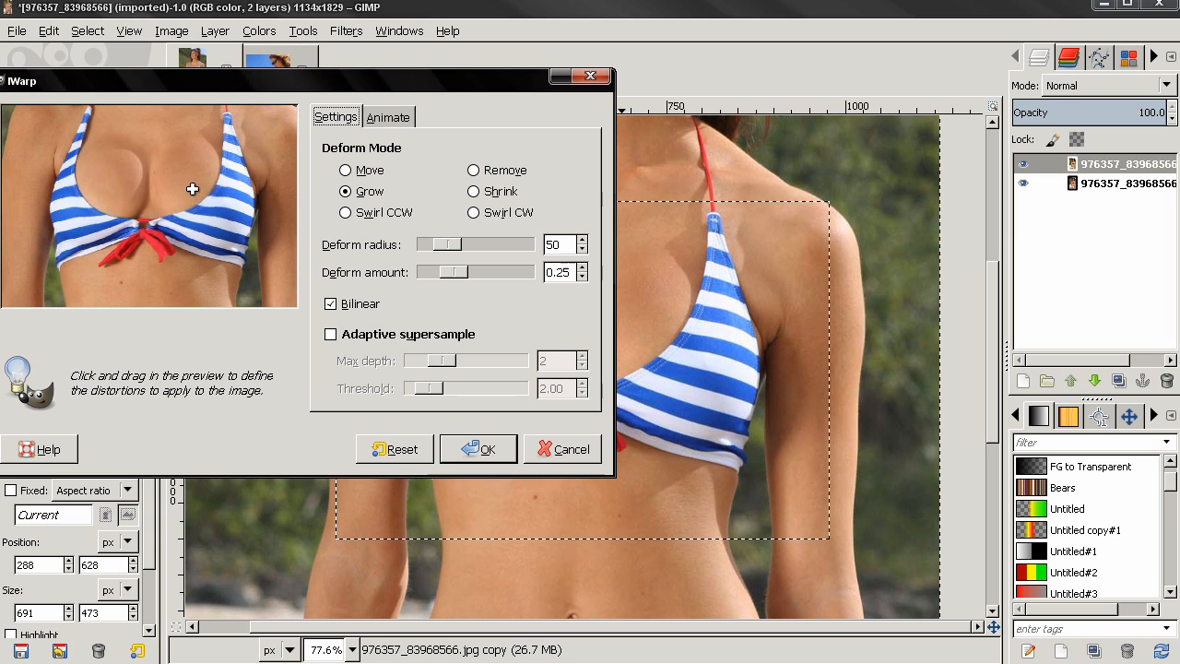
mouse_move(108, 188)
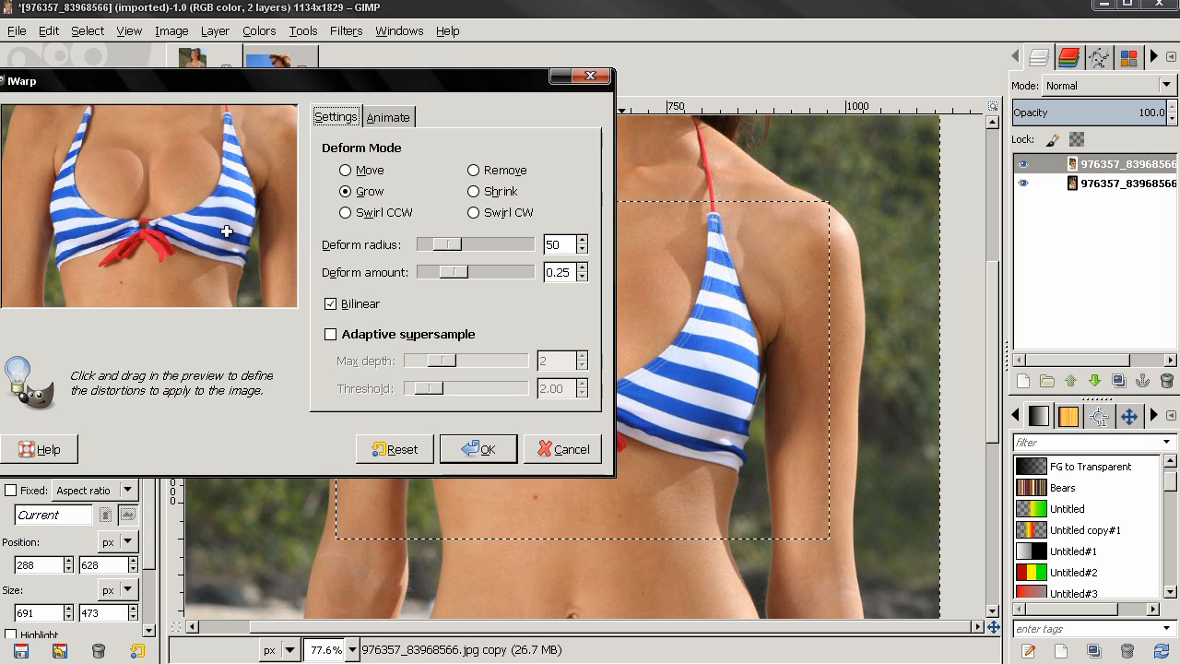
mouse_move(77, 236)
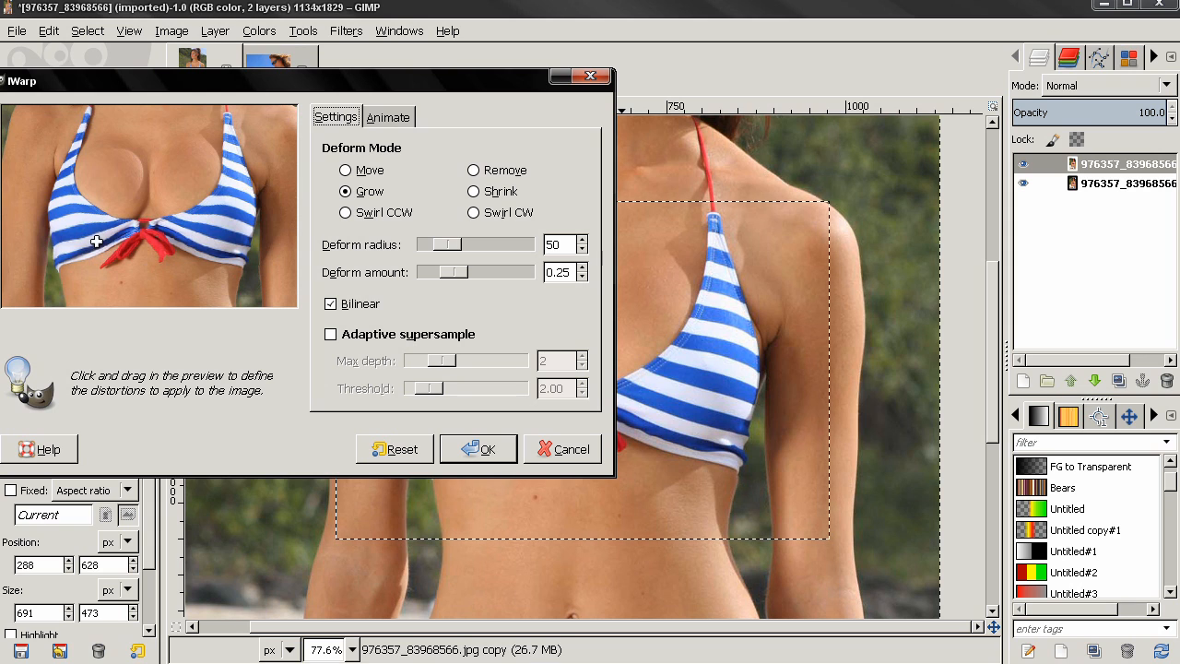
mouse_move(100, 204)
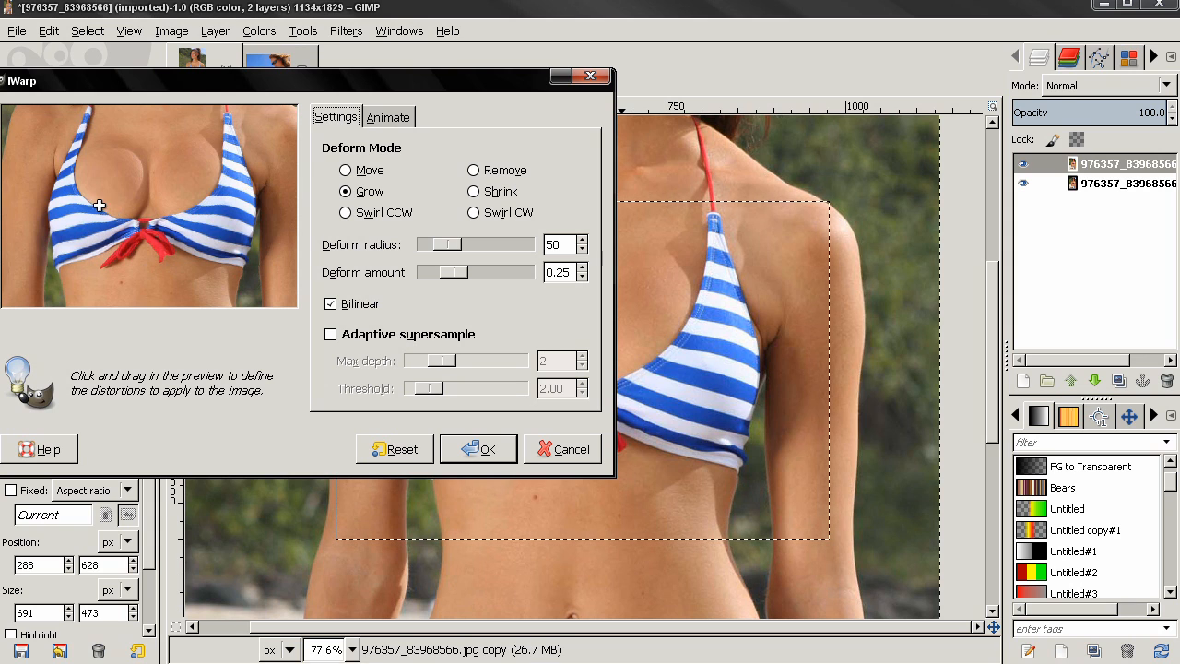
mouse_move(75, 195)
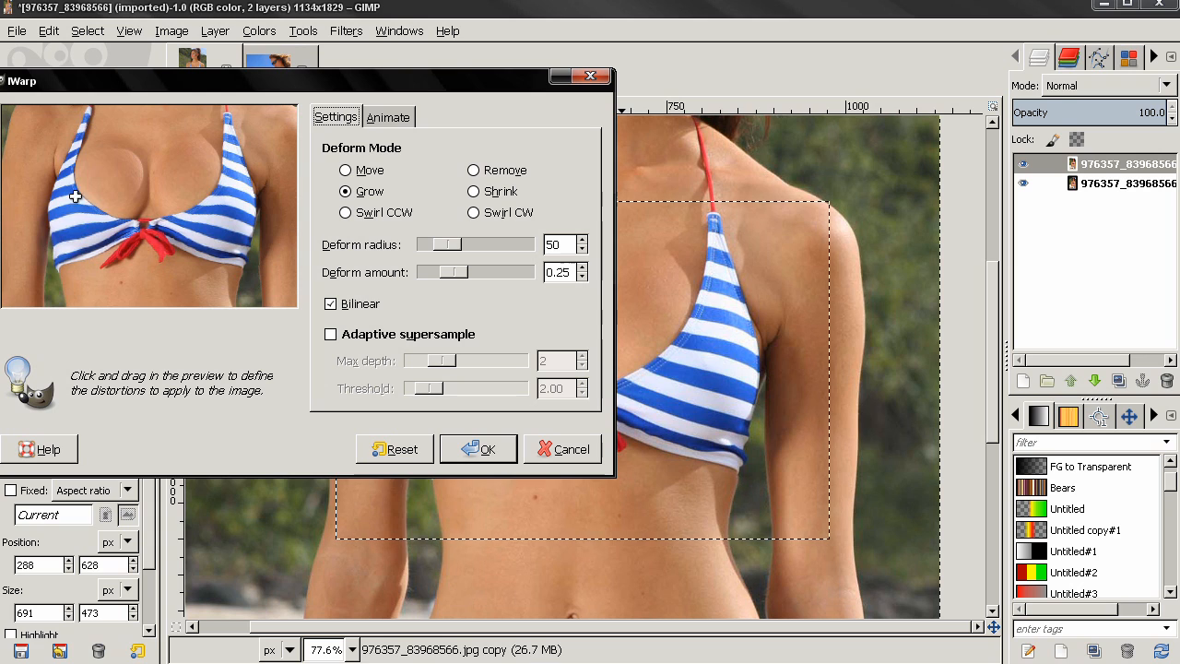
mouse_move(184, 236)
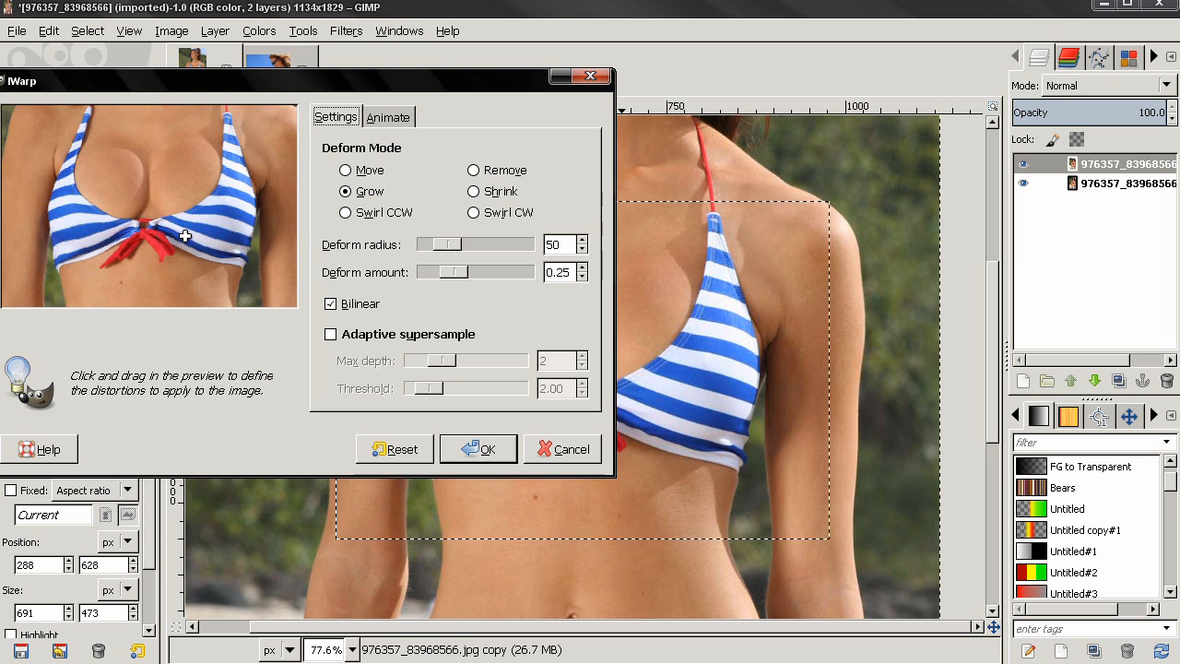
mouse_move(206, 234)
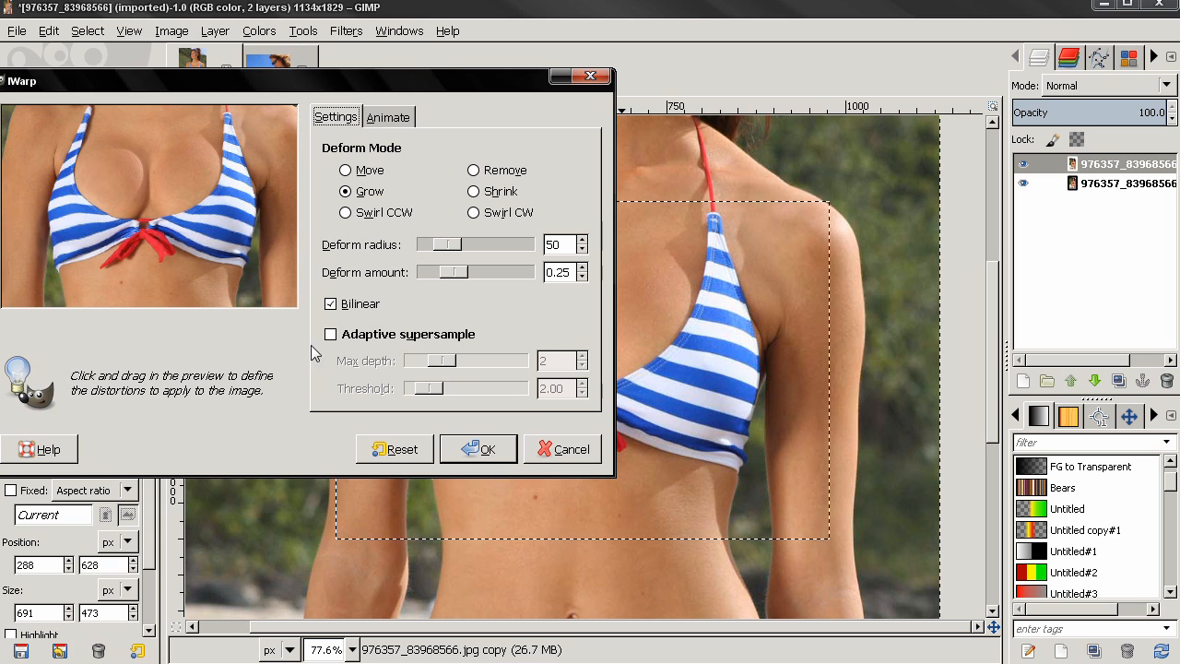
Confirm the IWarp grow so the enlarged bust is applied to the striped-bikini photo.
left_click(394, 450)
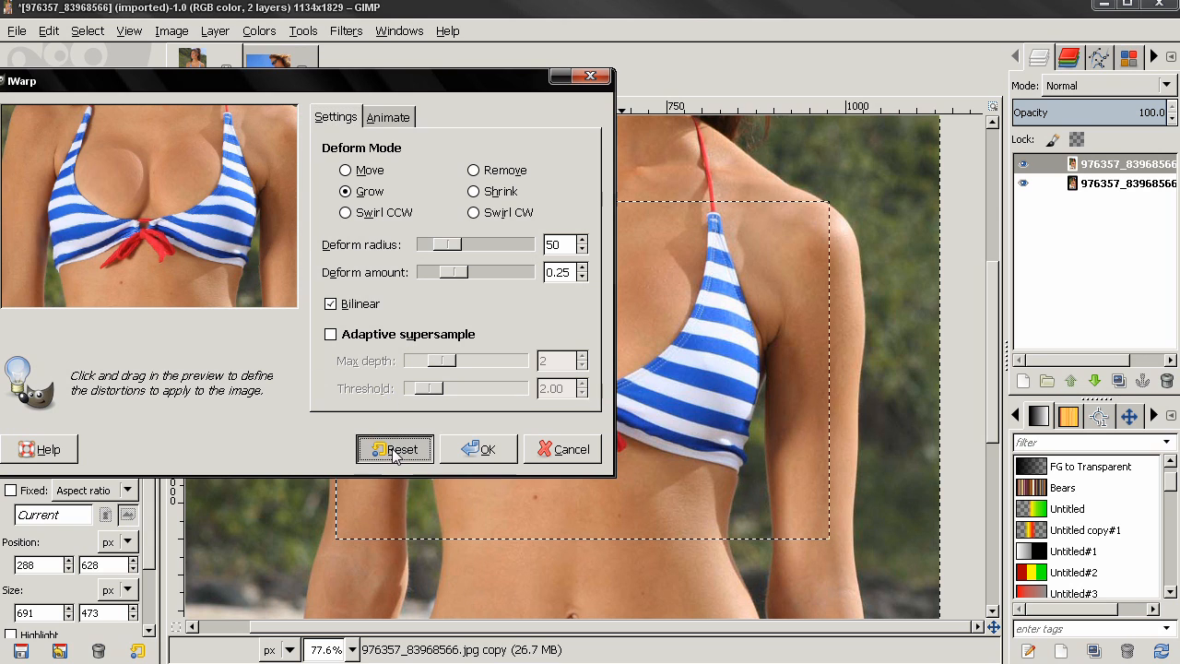
left_click(394, 450)
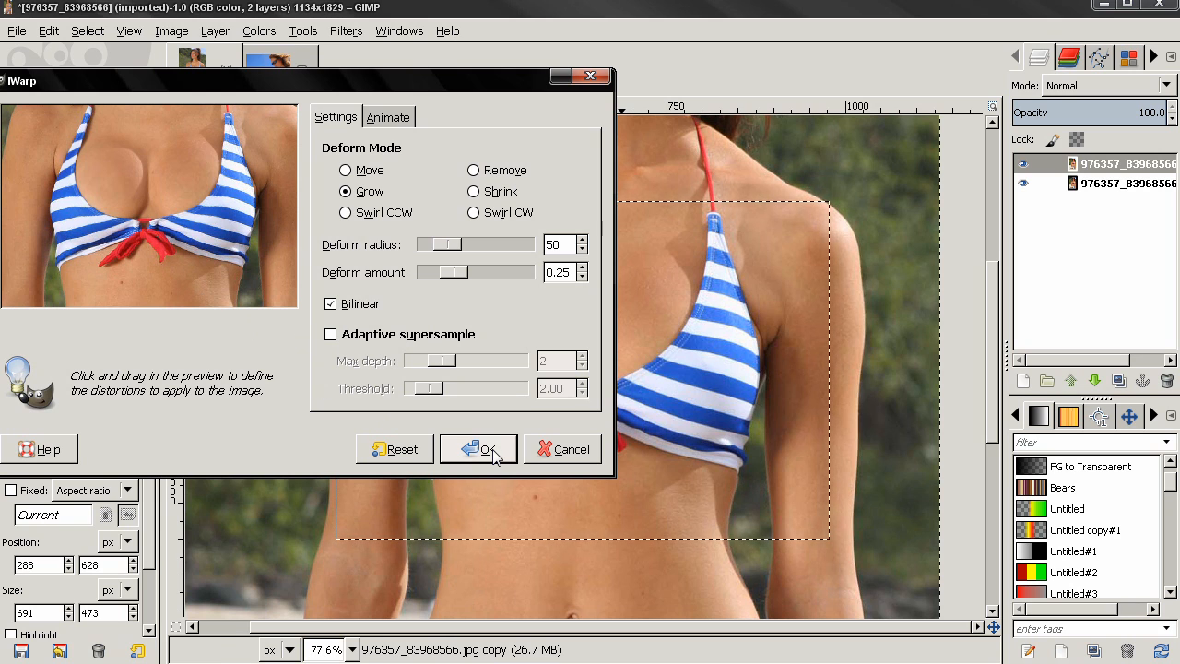
left_click(479, 450)
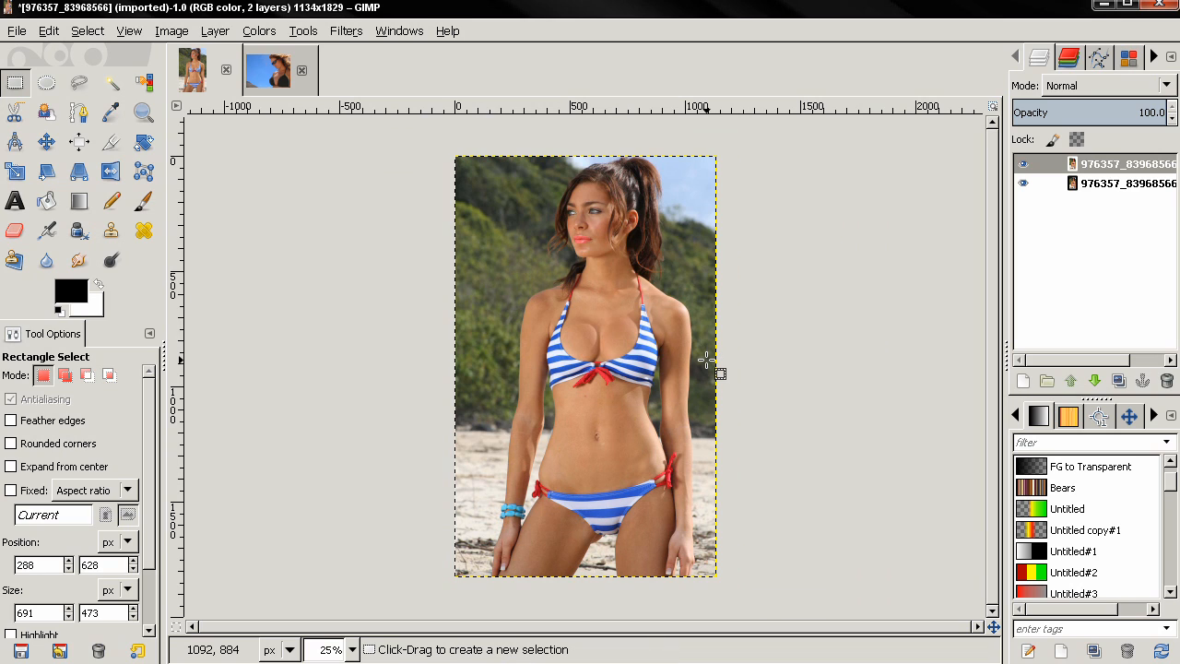
mouse_move(645, 317)
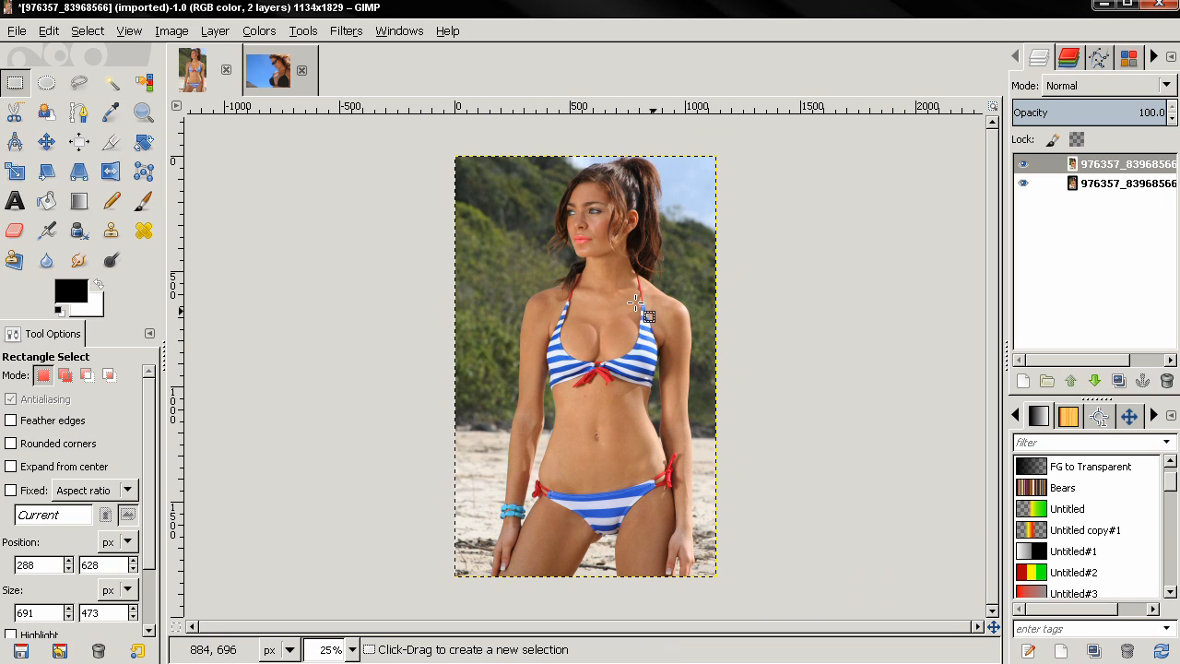
mouse_move(387, 262)
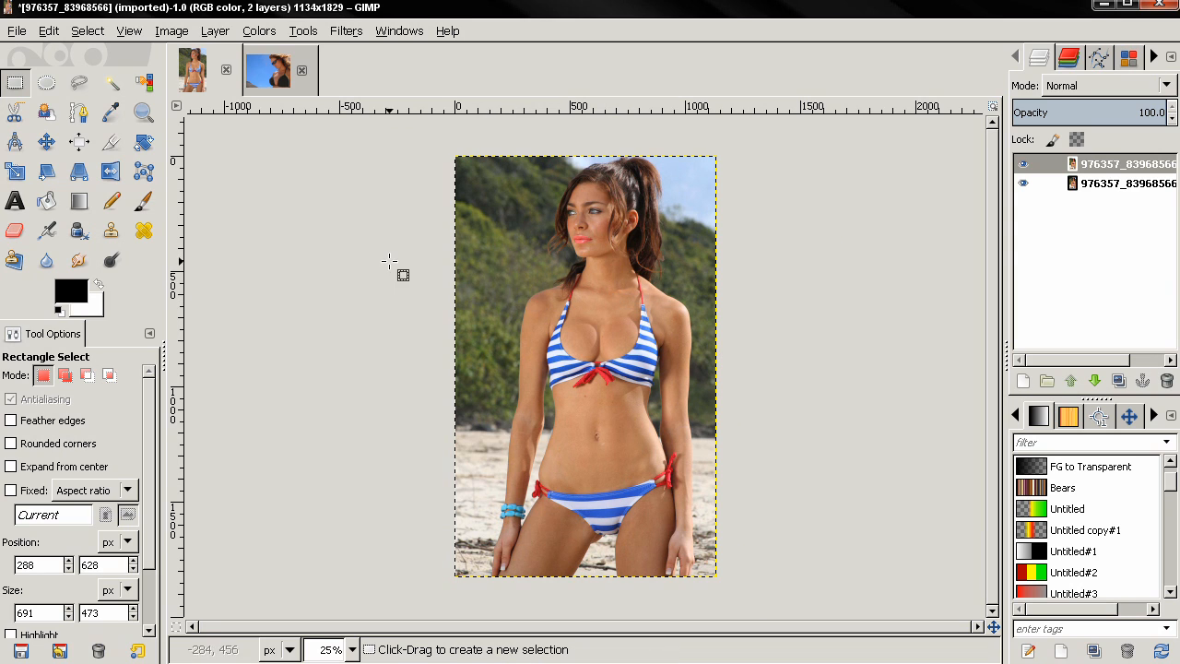
mouse_move(543, 347)
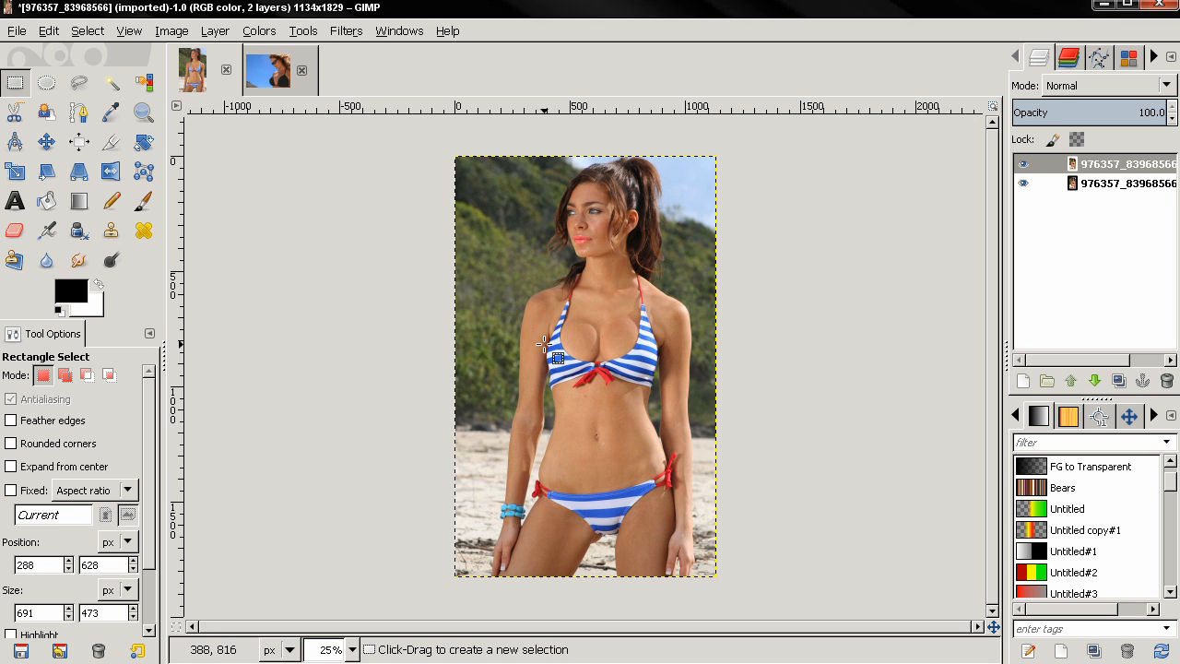
mouse_move(515, 339)
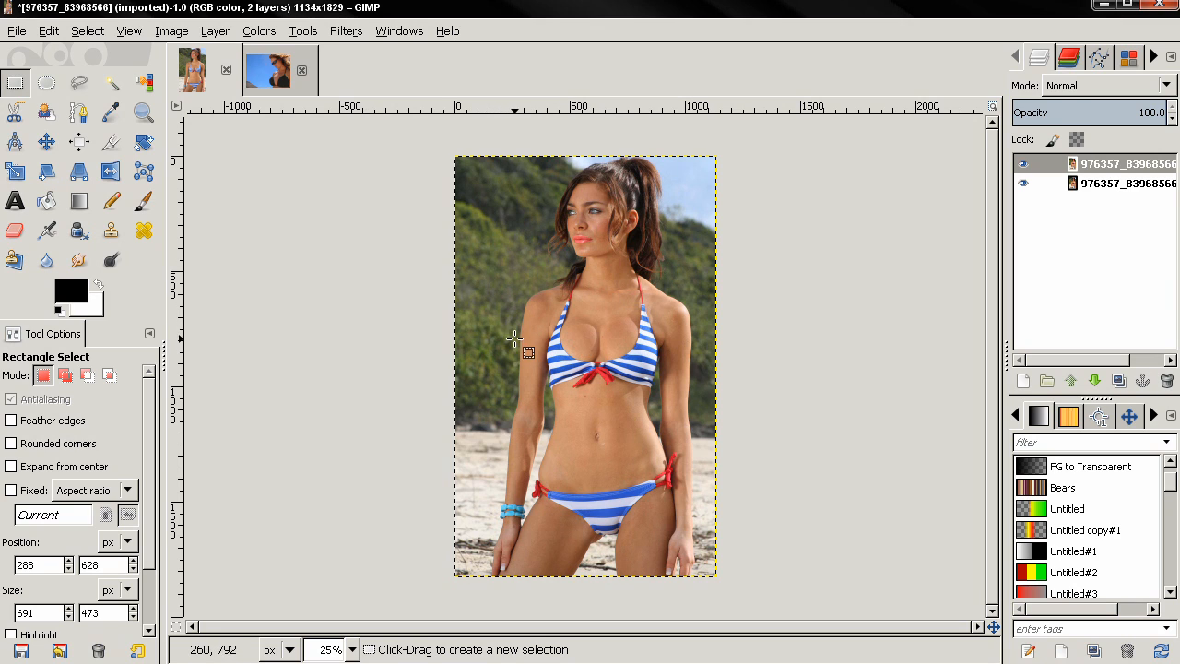
Activate the warped top layer, then switch to the sunglasses photo.
left_click(1021, 162)
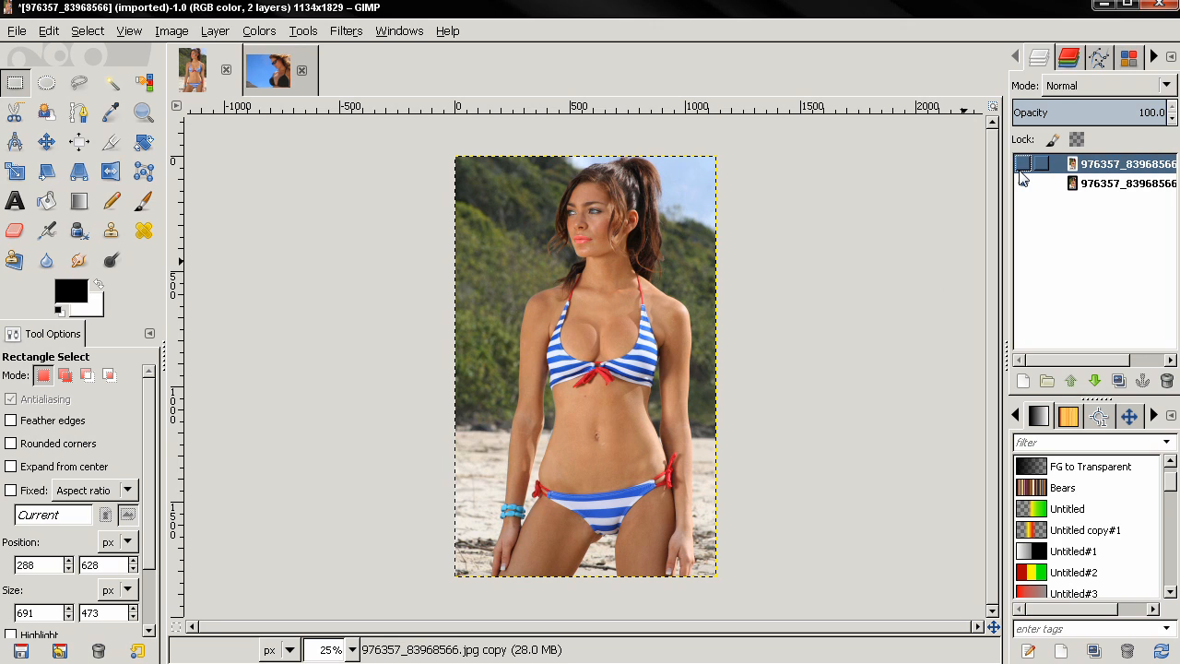
left_click(1021, 162)
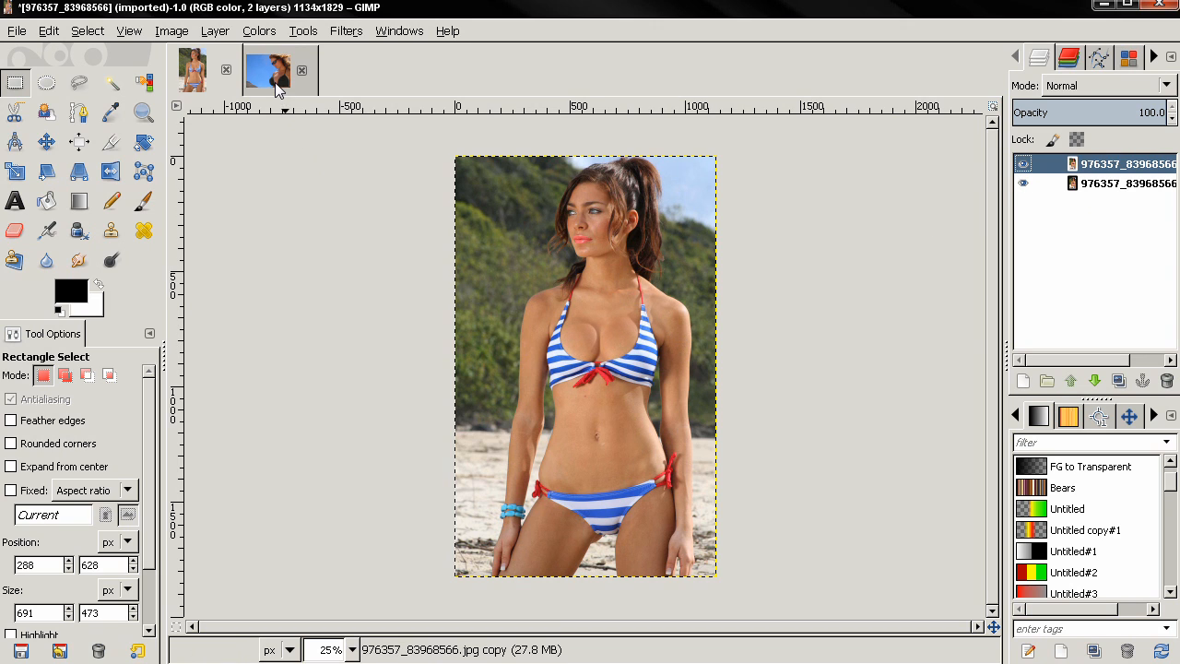
left_click(267, 70)
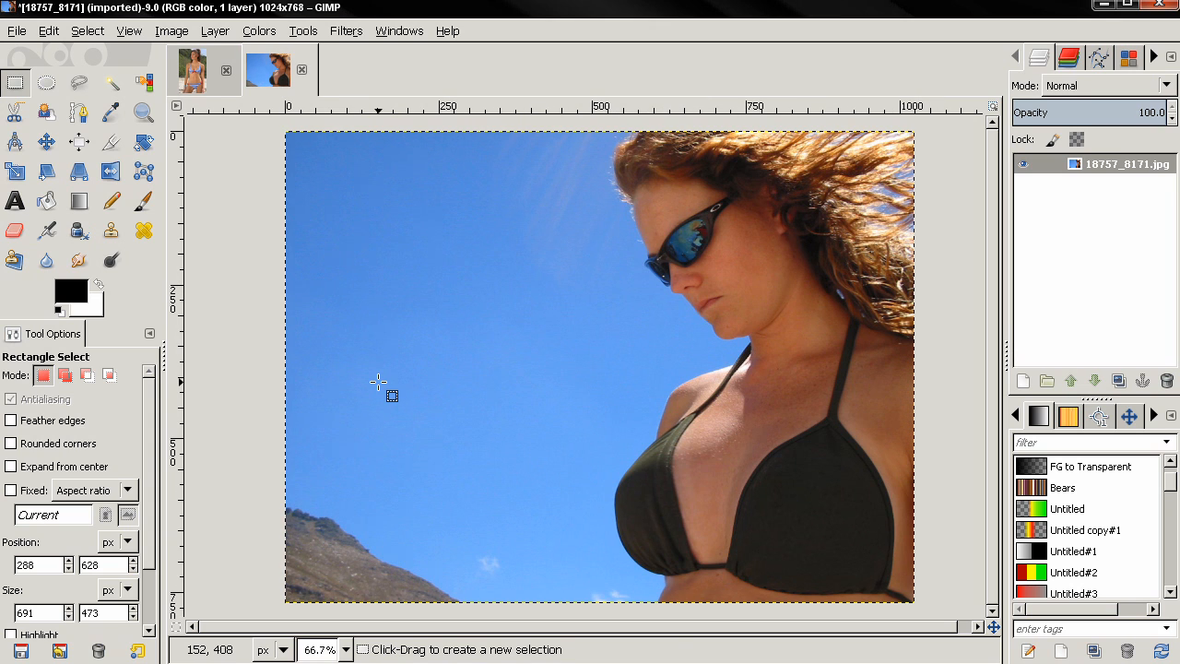
left_click(87, 376)
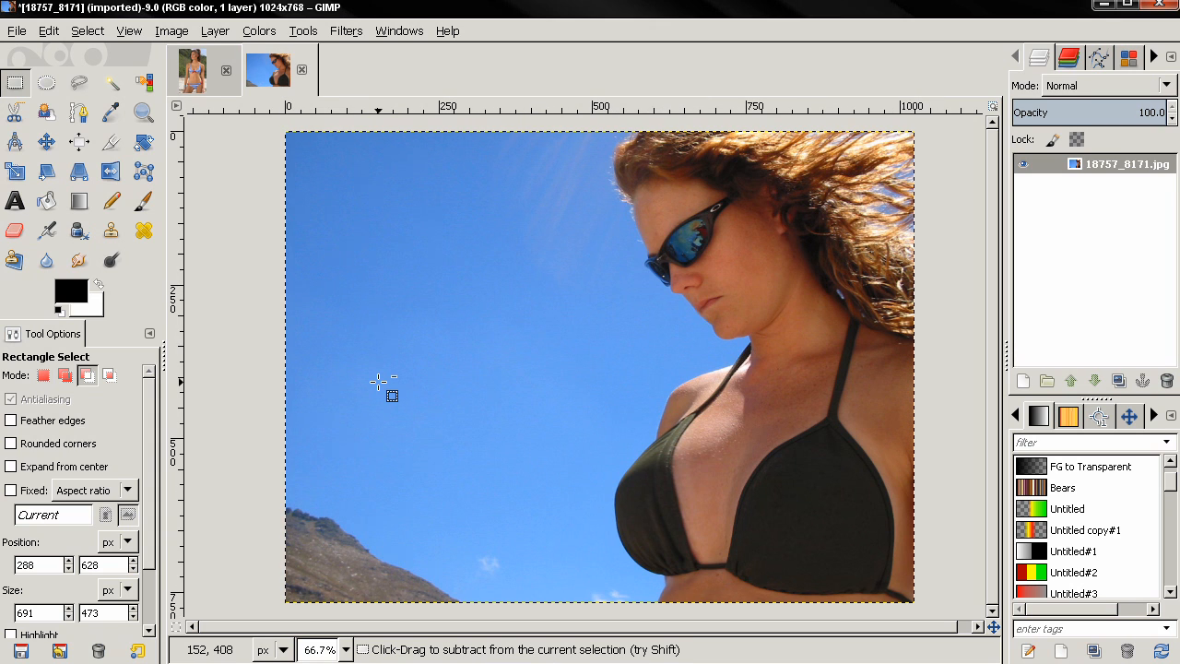